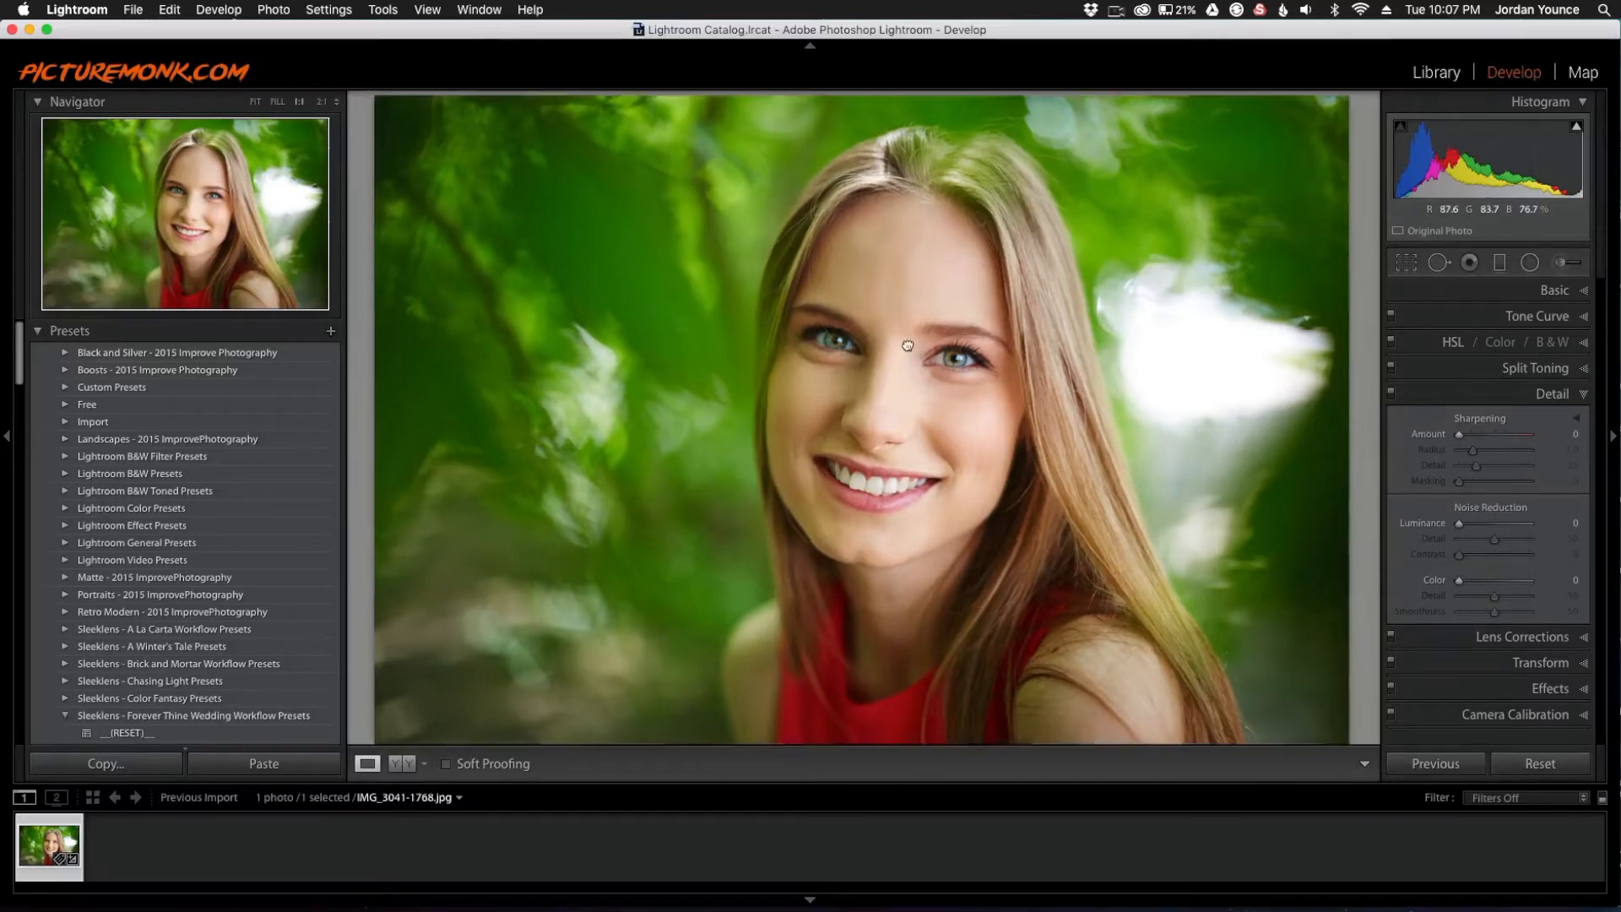
Zoom the portrait to 1:1 on the woman's eyes
{"action": "left_click", "coordinate": [906, 344]}
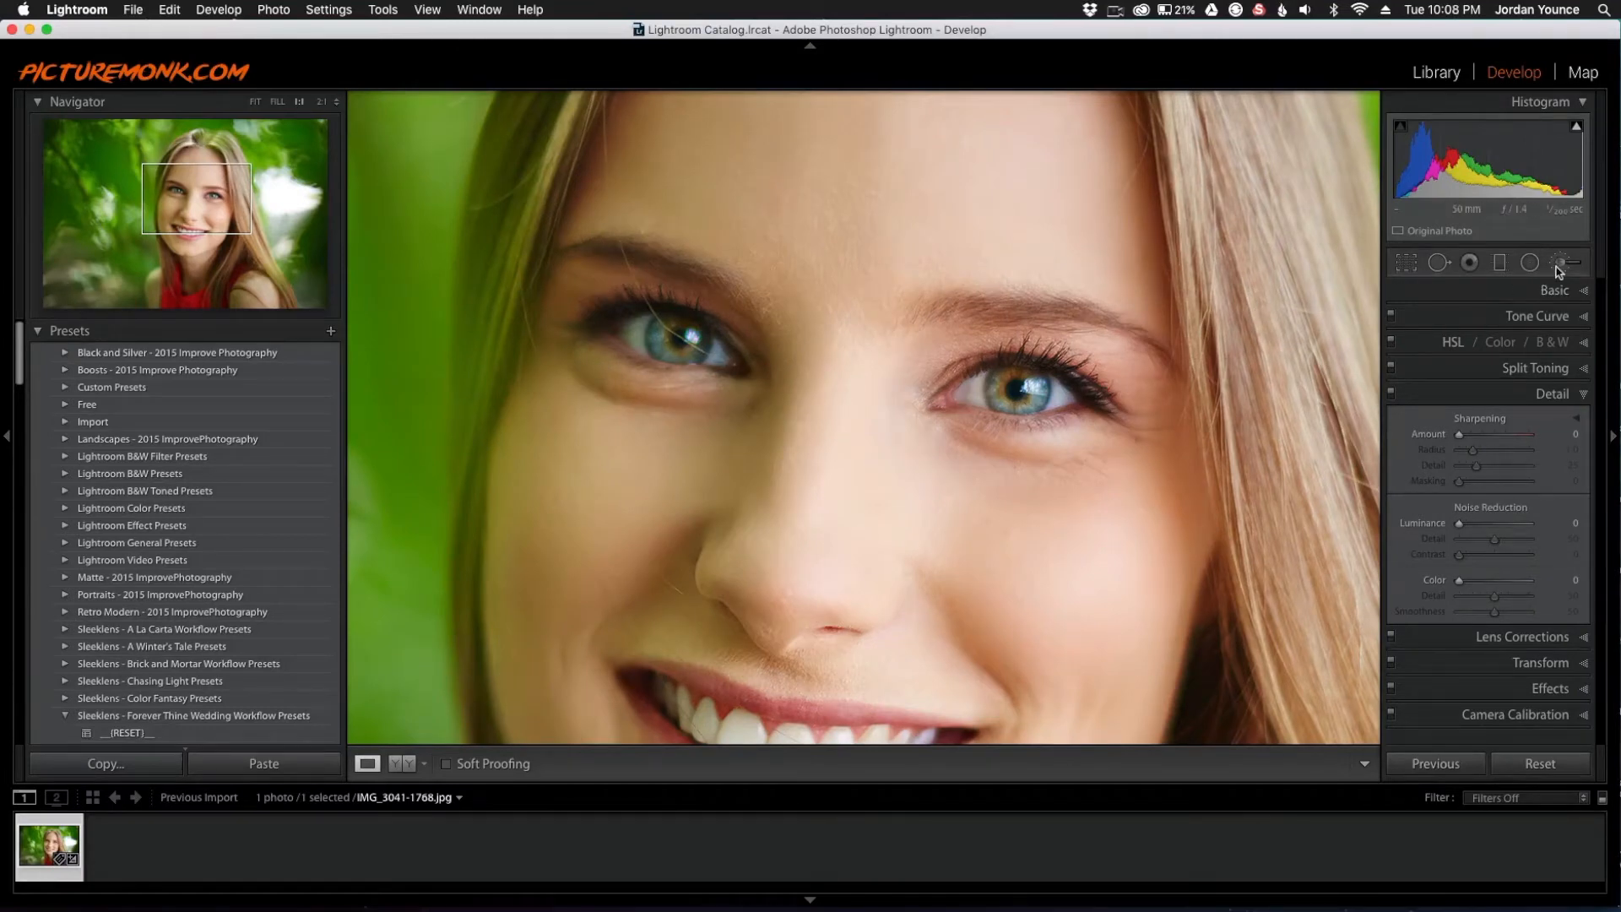
{"action": "mouse_move", "coordinate": [1570, 262]}
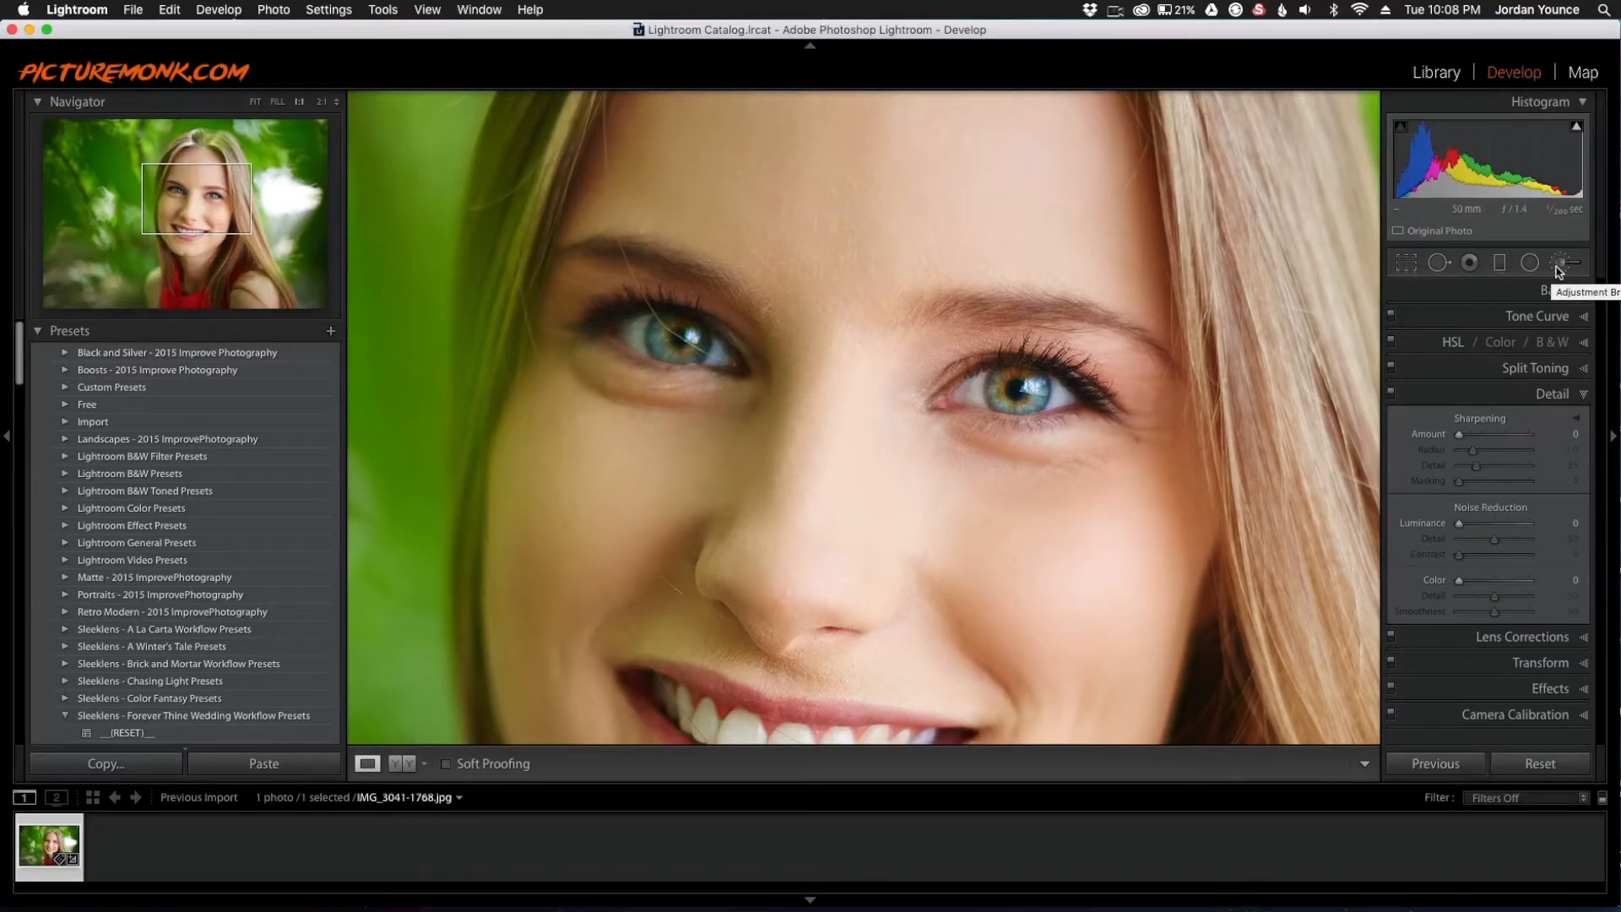
Paint an Adjustment Brush stroke with Exposure -2.51 and size 5 over the right iris
{"action": "left_click", "coordinate": [1564, 262]}
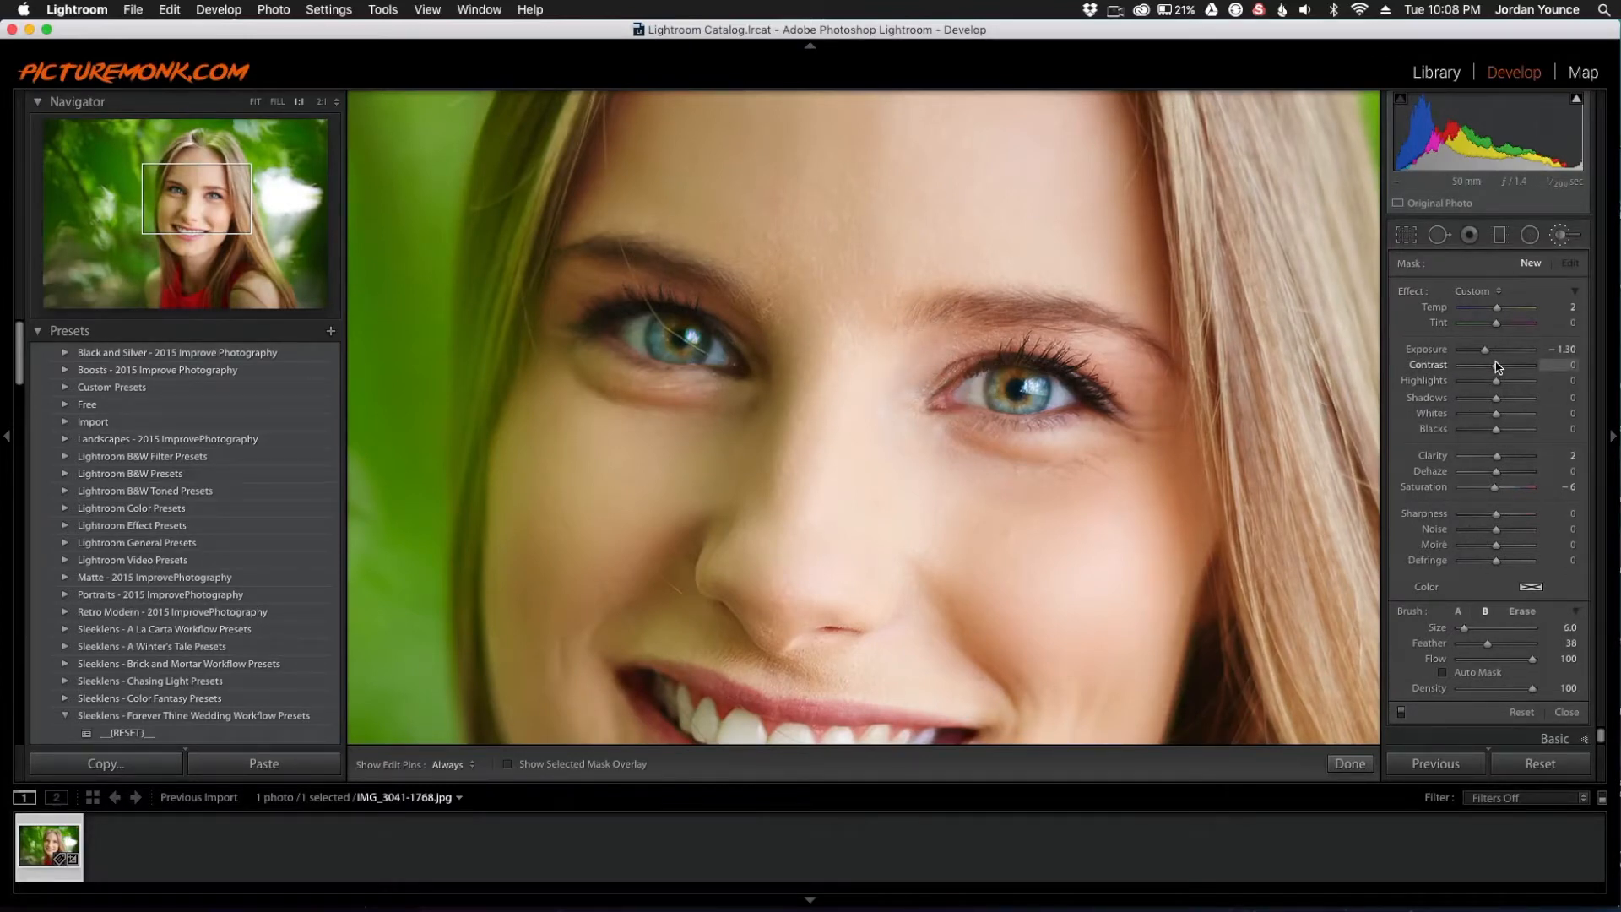
{"action": "left_click_drag", "start_coordinate": [1489, 349], "coordinate": [1467, 348]}
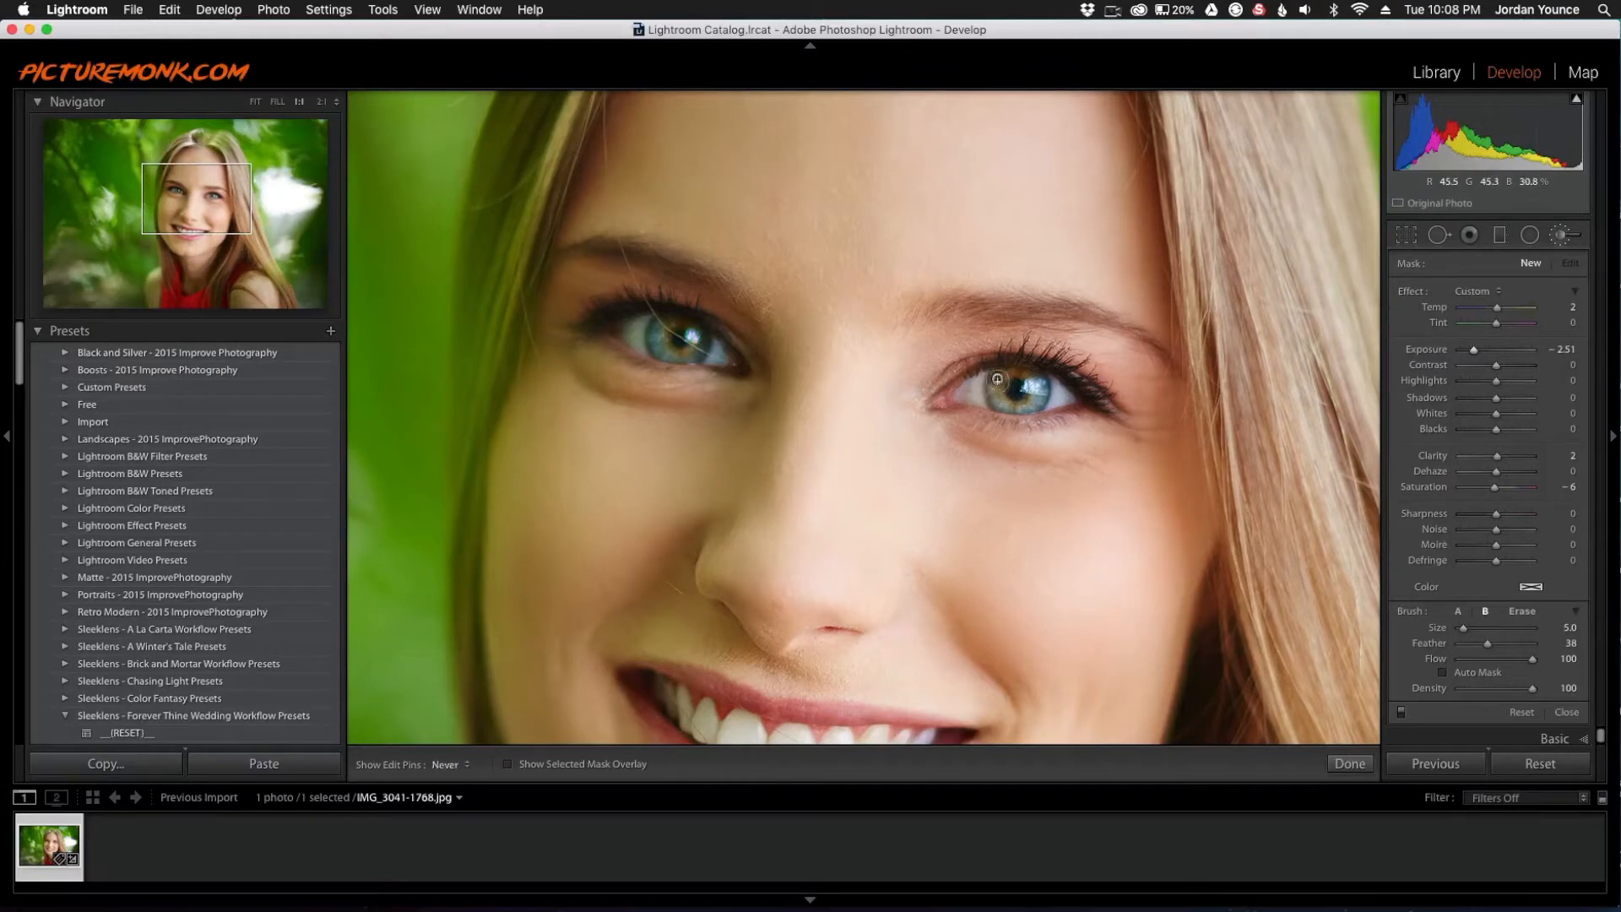
{"action": "left_click", "coordinate": [1018, 383]}
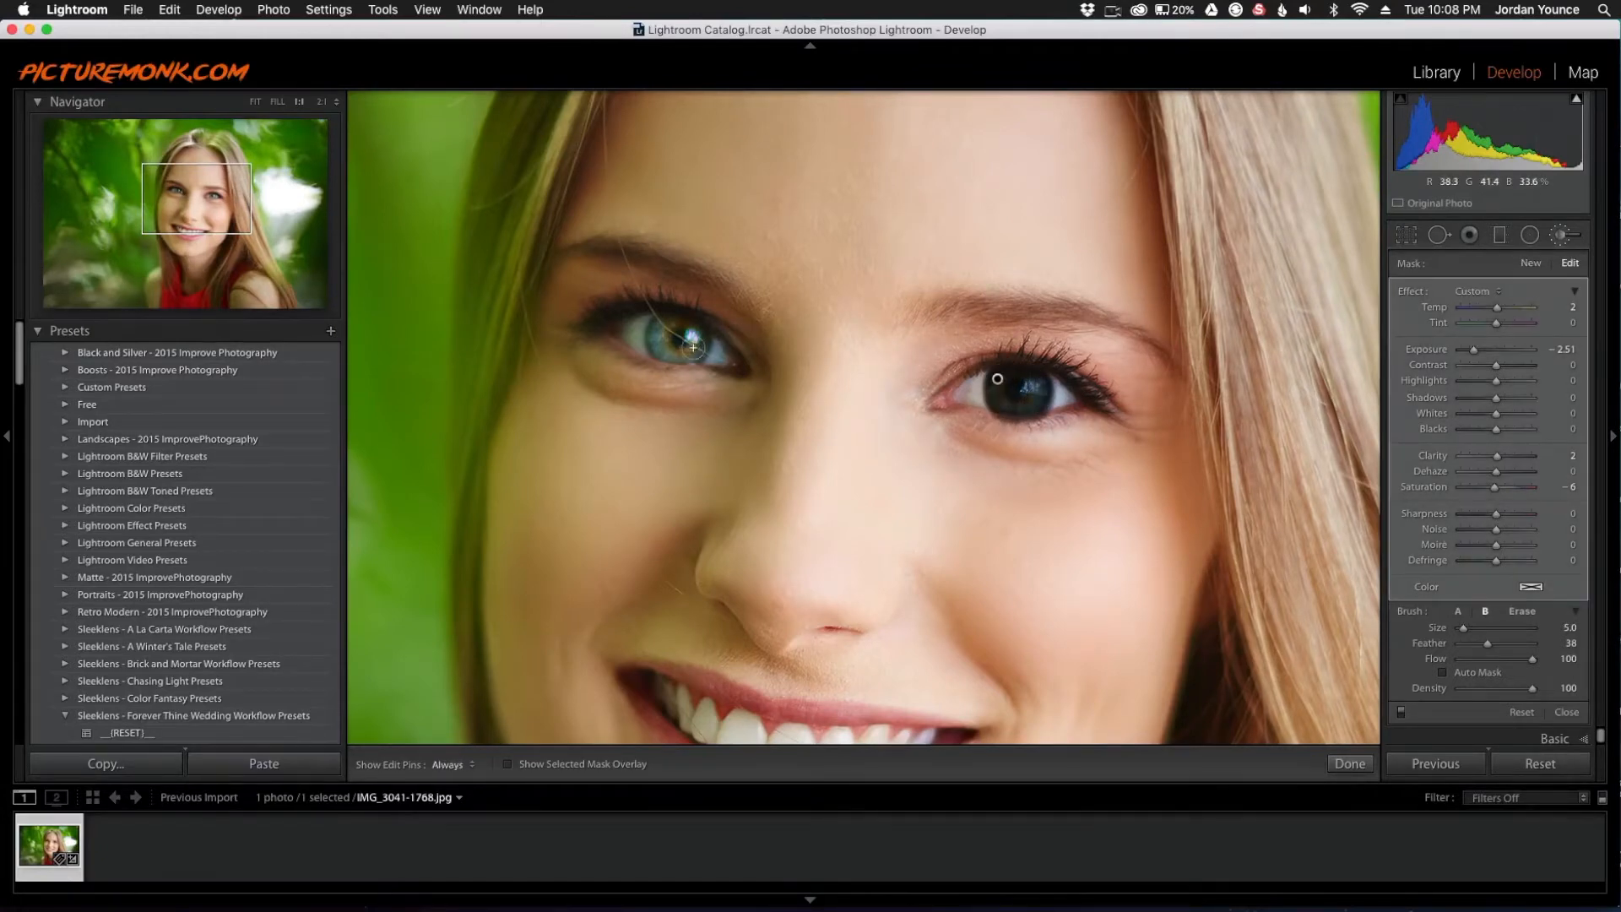
Paint the brush over the left iris and raise its exposure to about -0.08
{"action": "left_click", "coordinate": [447, 769]}
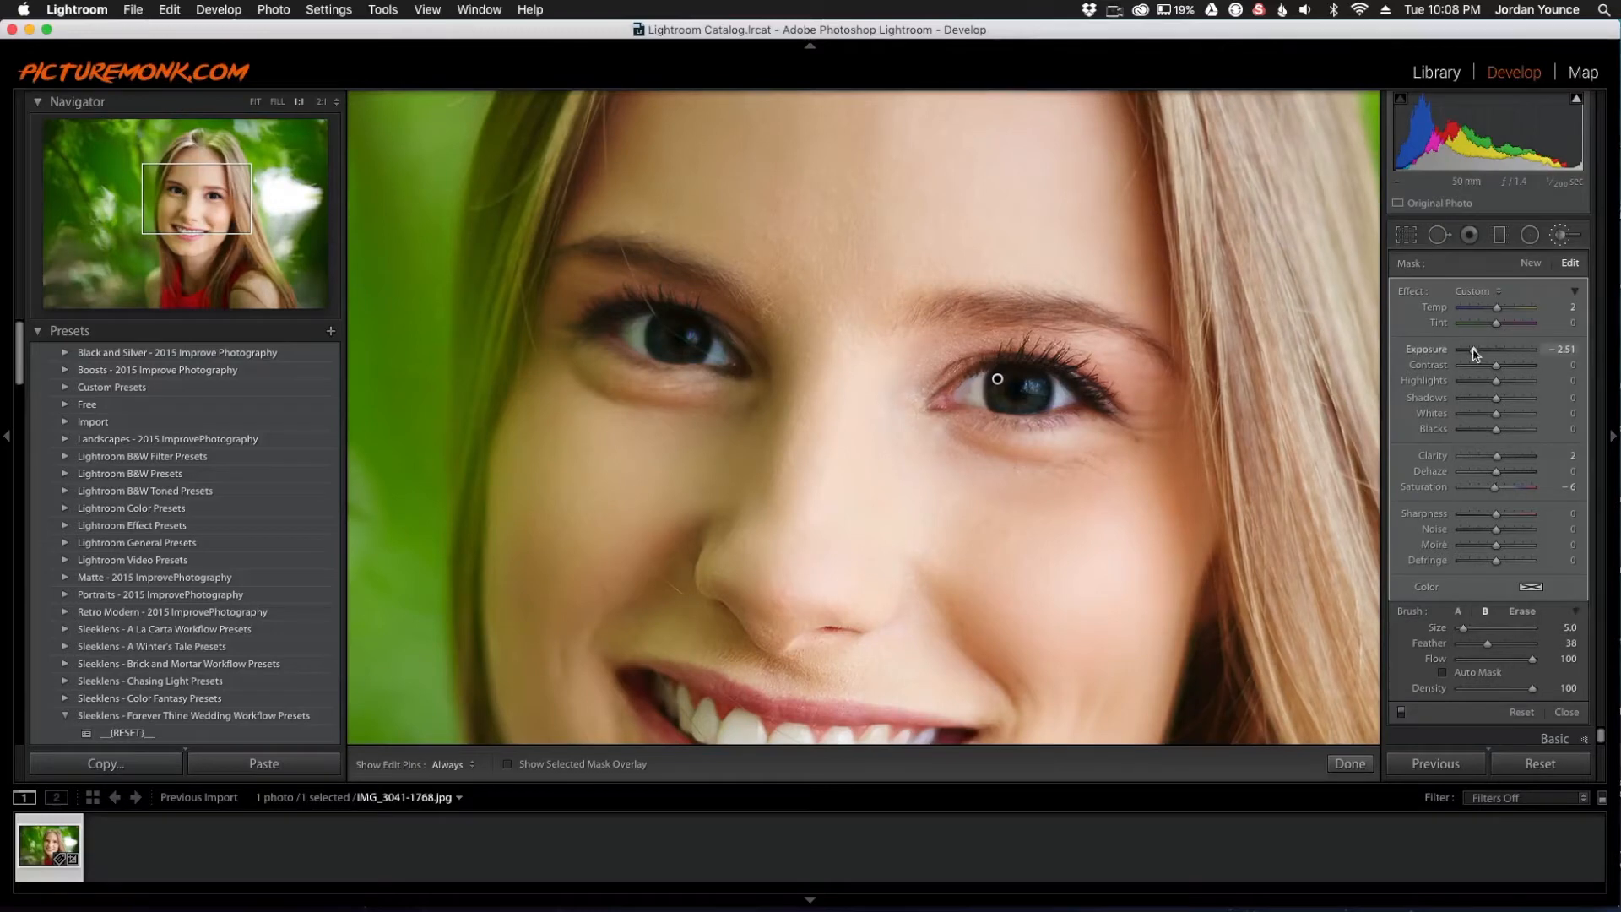
{"action": "left_click_drag", "start_coordinate": [1461, 349], "coordinate": [1493, 349]}
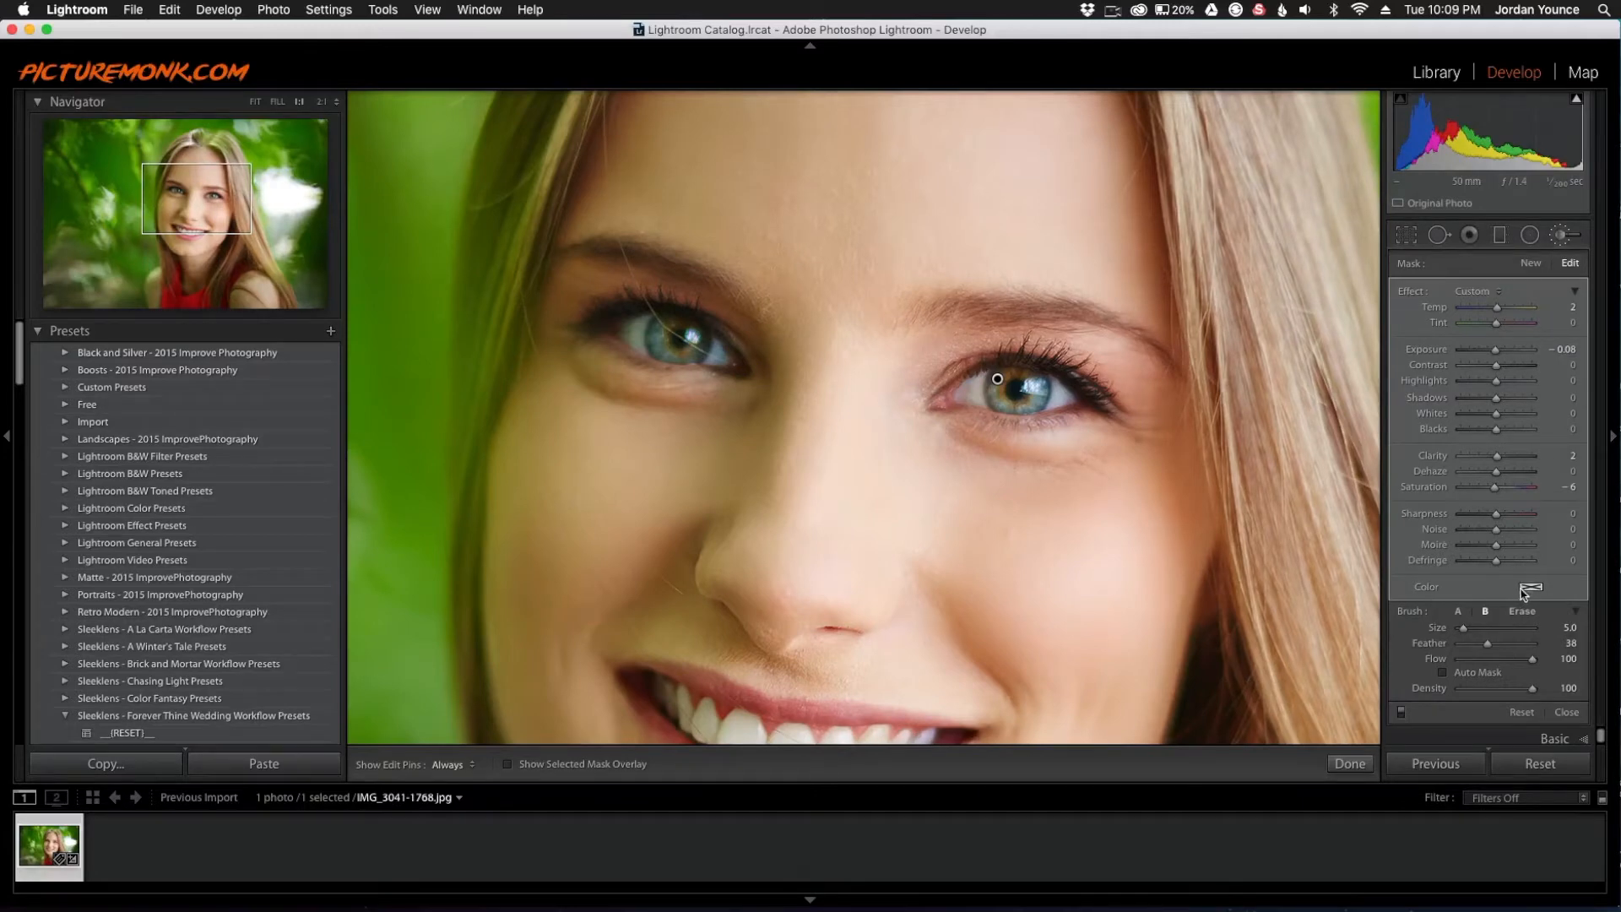
Give the iris brush adjustment a warm orange-amber colour tint
{"action": "left_click", "coordinate": [1531, 586]}
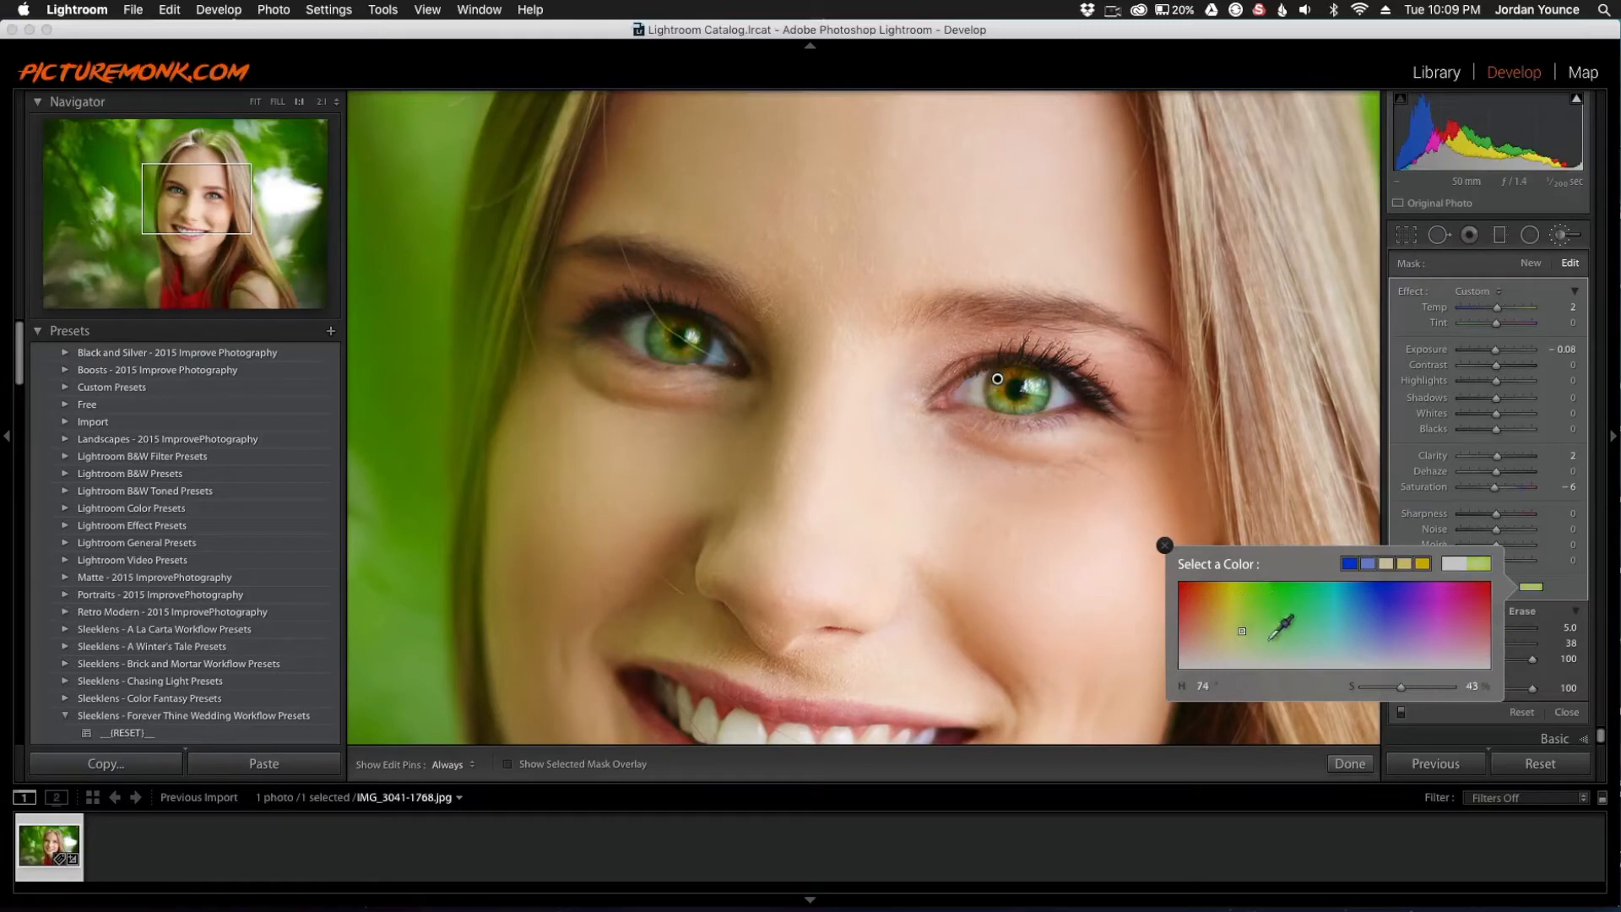
{"action": "left_click_drag", "start_coordinate": [1241, 631], "coordinate": [1404, 621]}
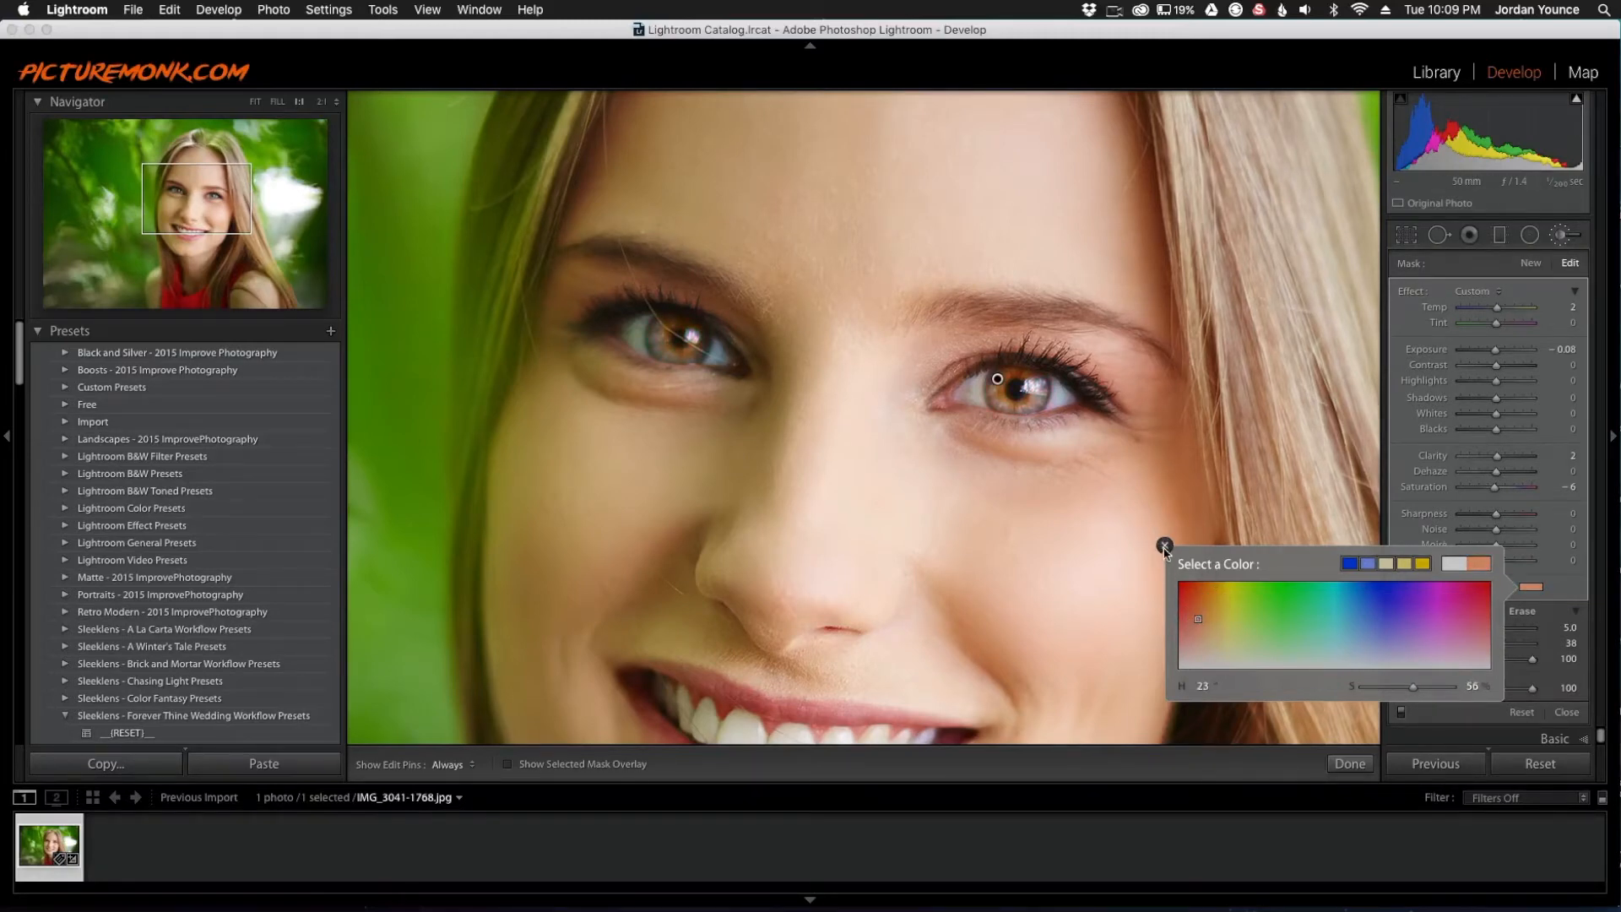
{"action": "left_click", "coordinate": [1165, 545]}
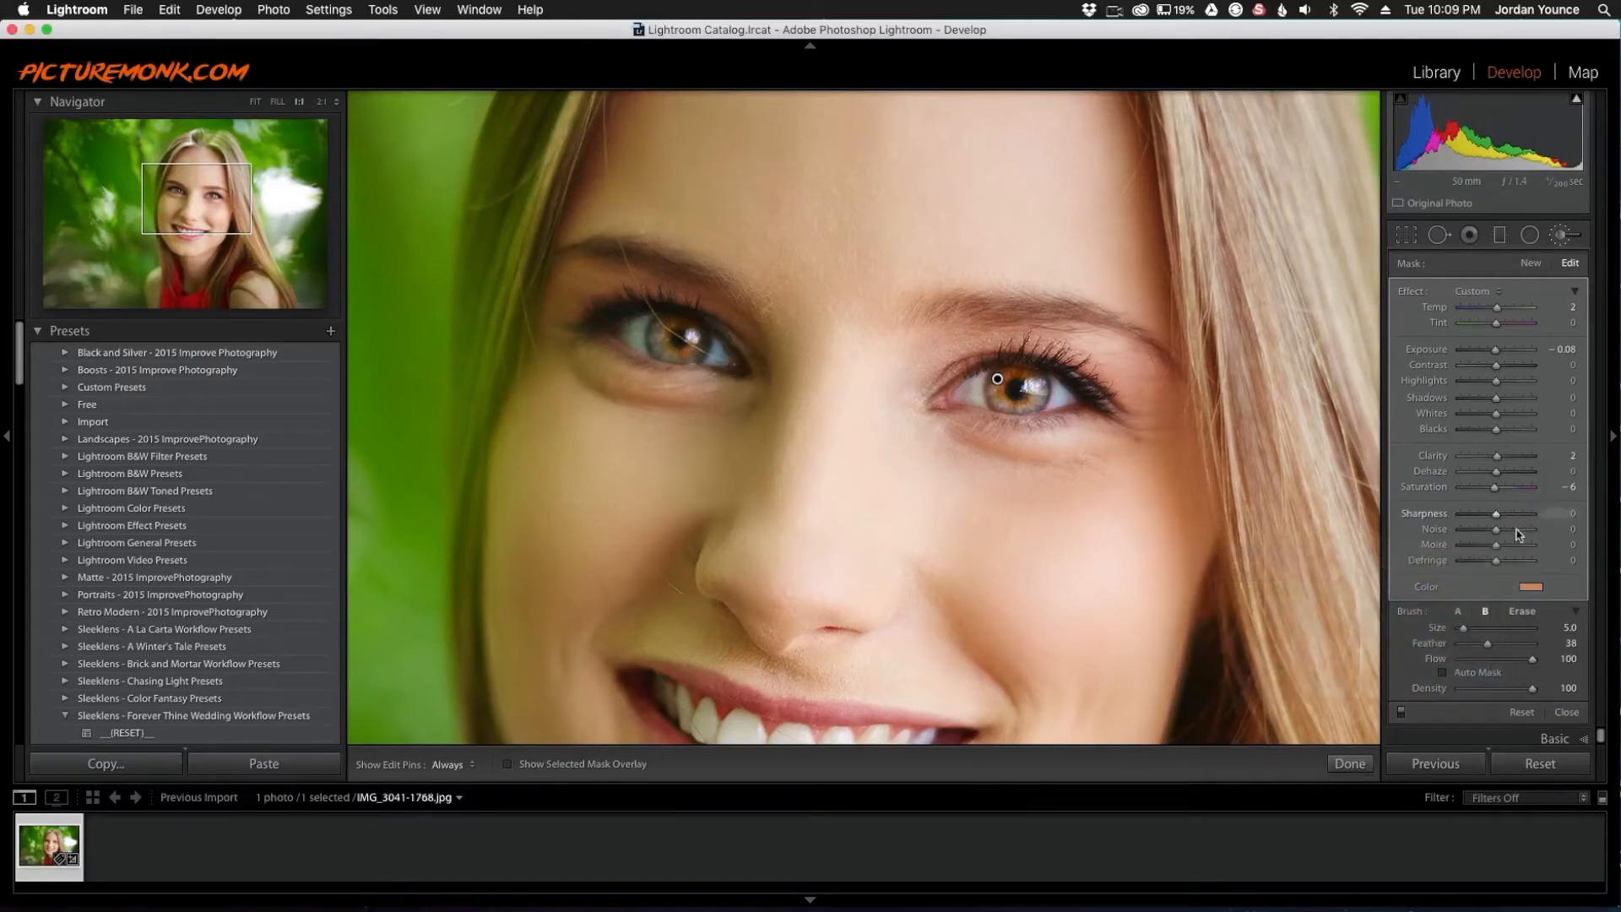
Set the iris brush to Temp 24, Tint -39 and Exposure -0.33
{"action": "left_click_drag", "start_coordinate": [1496, 348], "coordinate": [1491, 348]}
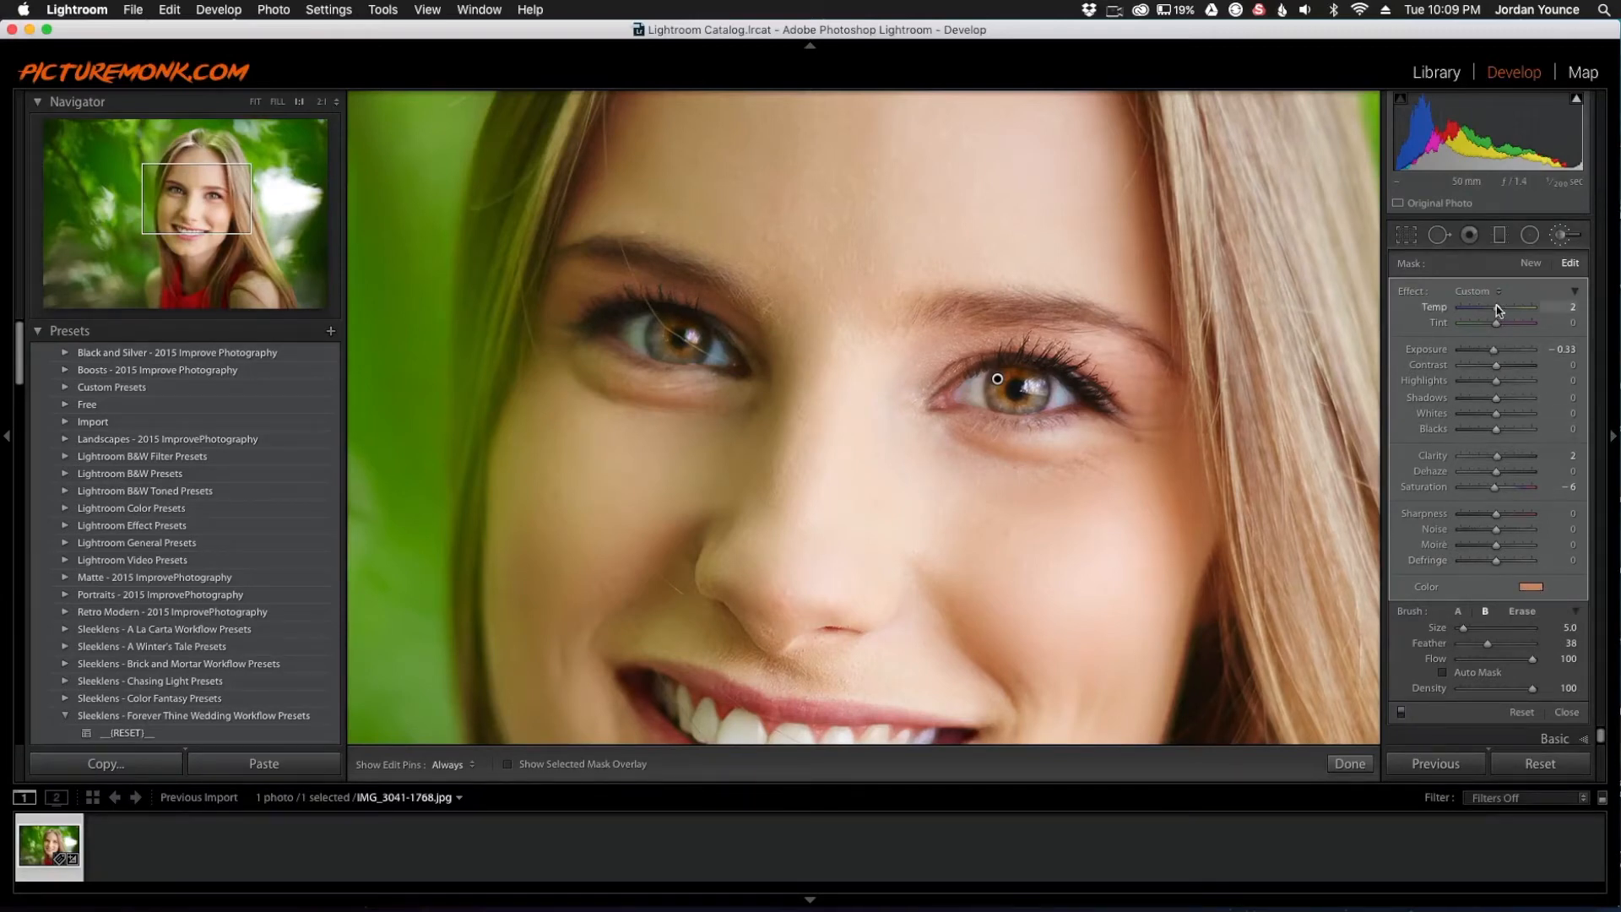
{"action": "left_click_drag", "start_coordinate": [1499, 308], "coordinate": [1529, 308]}
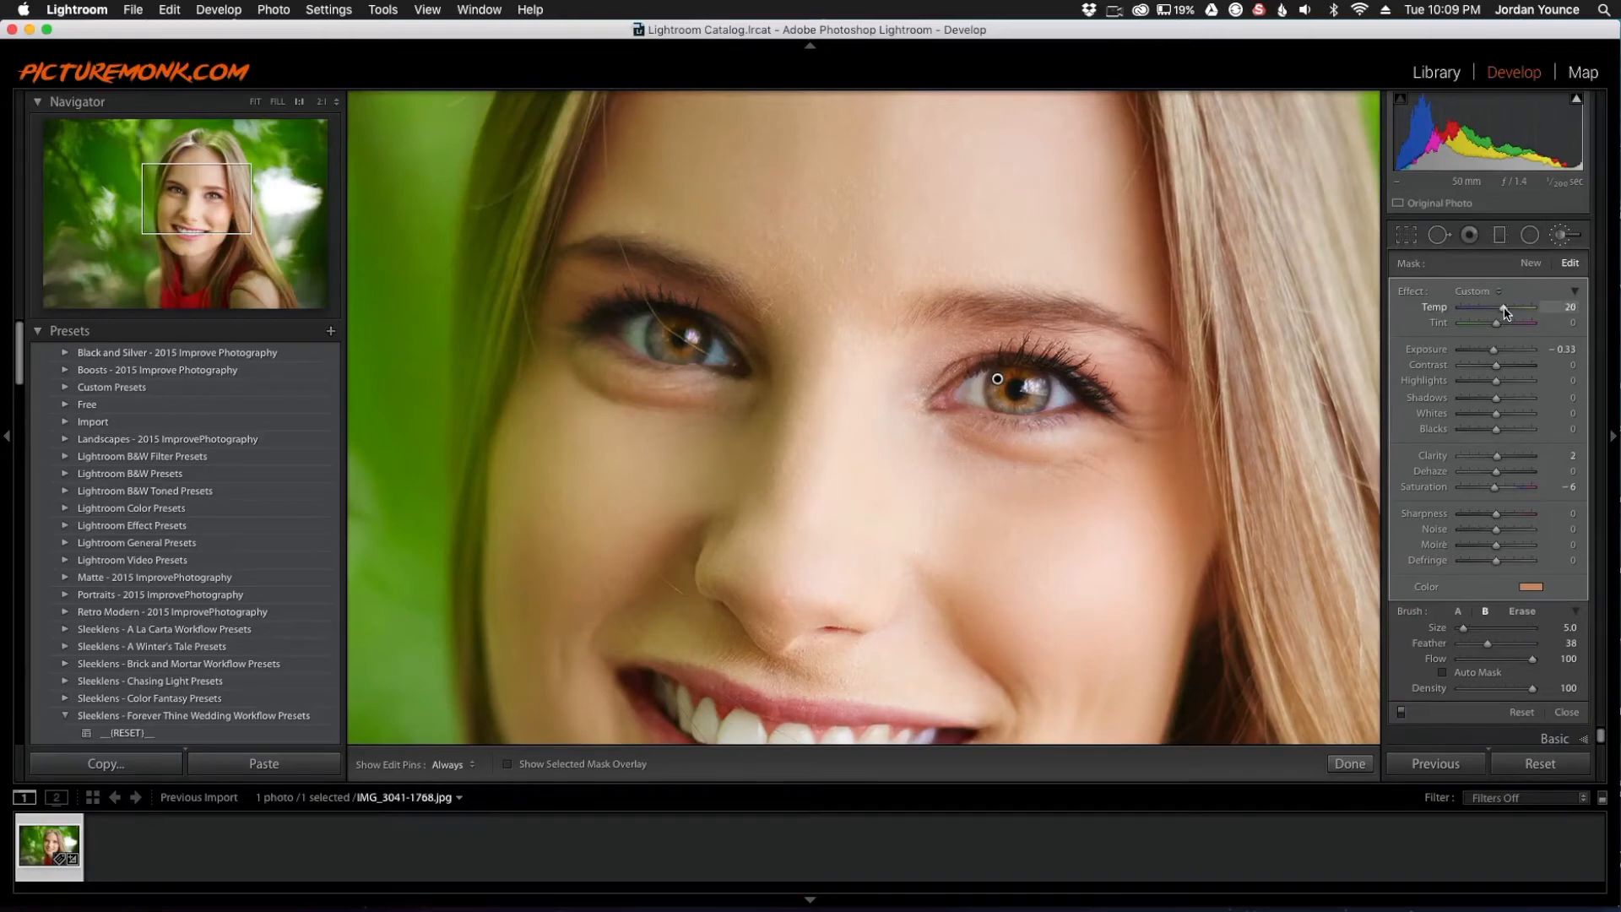
{"action": "left_click_drag", "start_coordinate": [1504, 313], "coordinate": [1535, 312]}
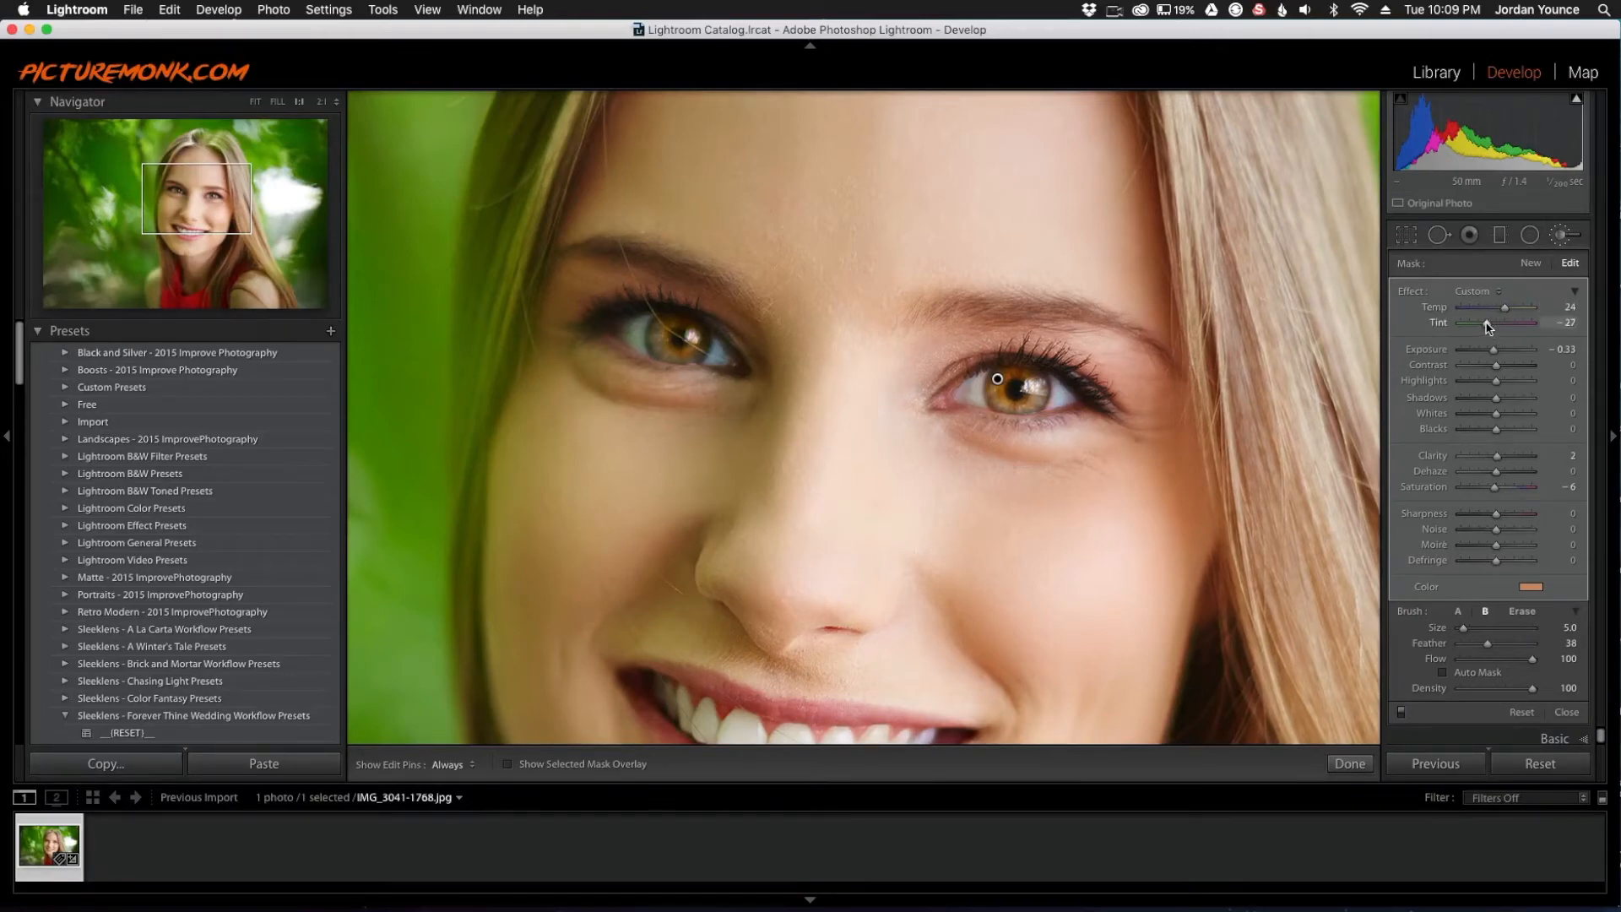
{"action": "left_click_drag", "start_coordinate": [1519, 322], "coordinate": [1493, 322]}
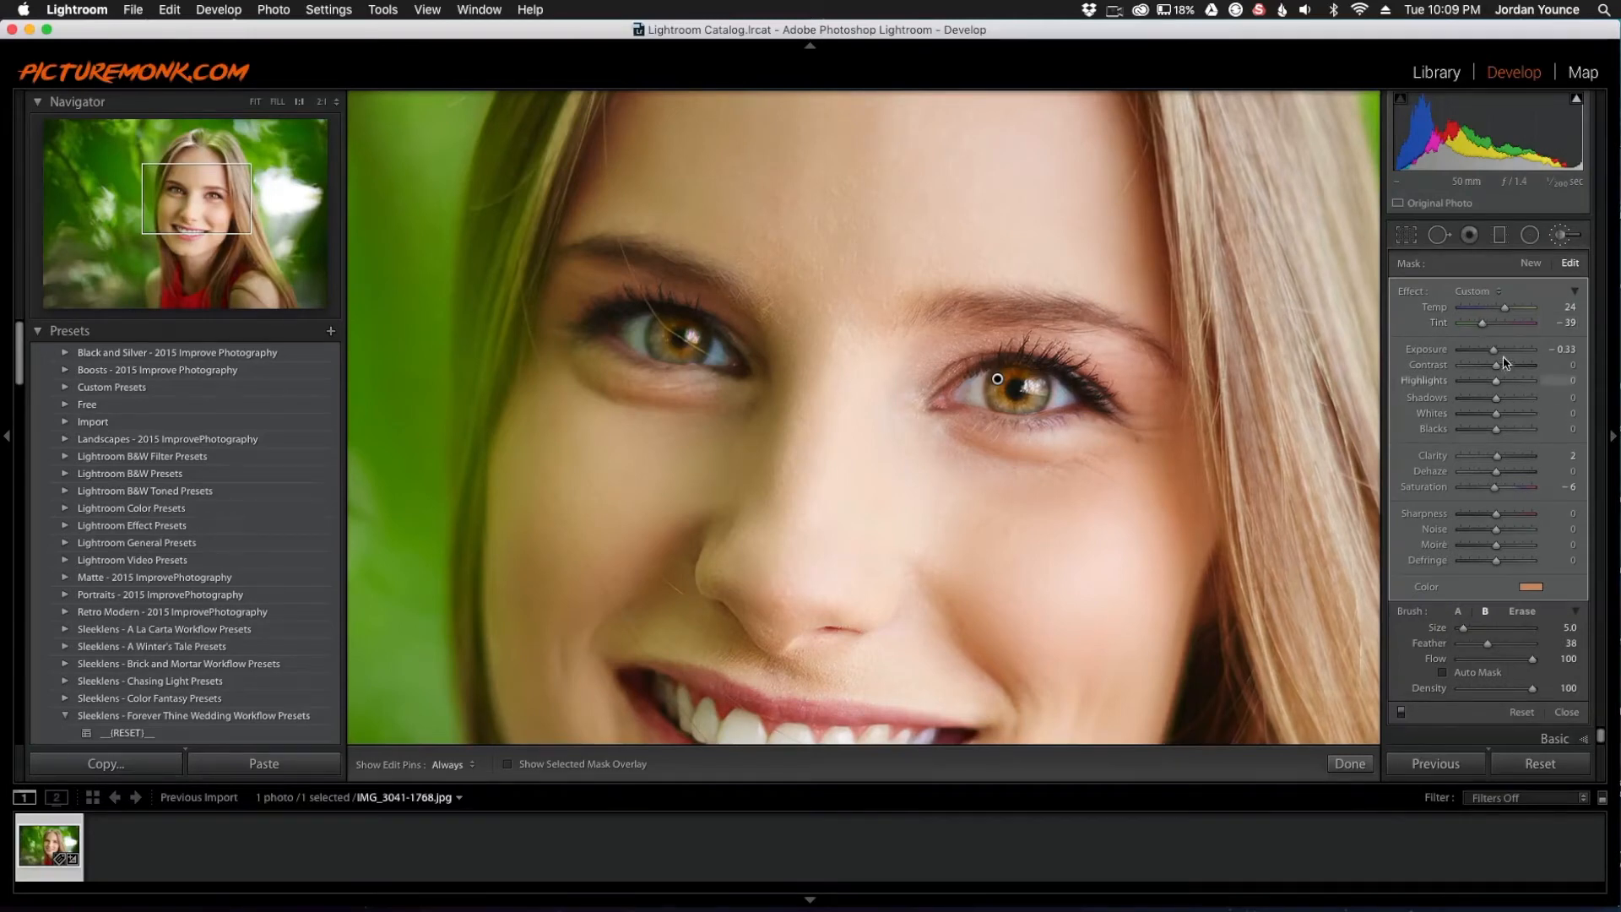
{"action": "left_click_drag", "start_coordinate": [1483, 350], "coordinate": [1499, 349]}
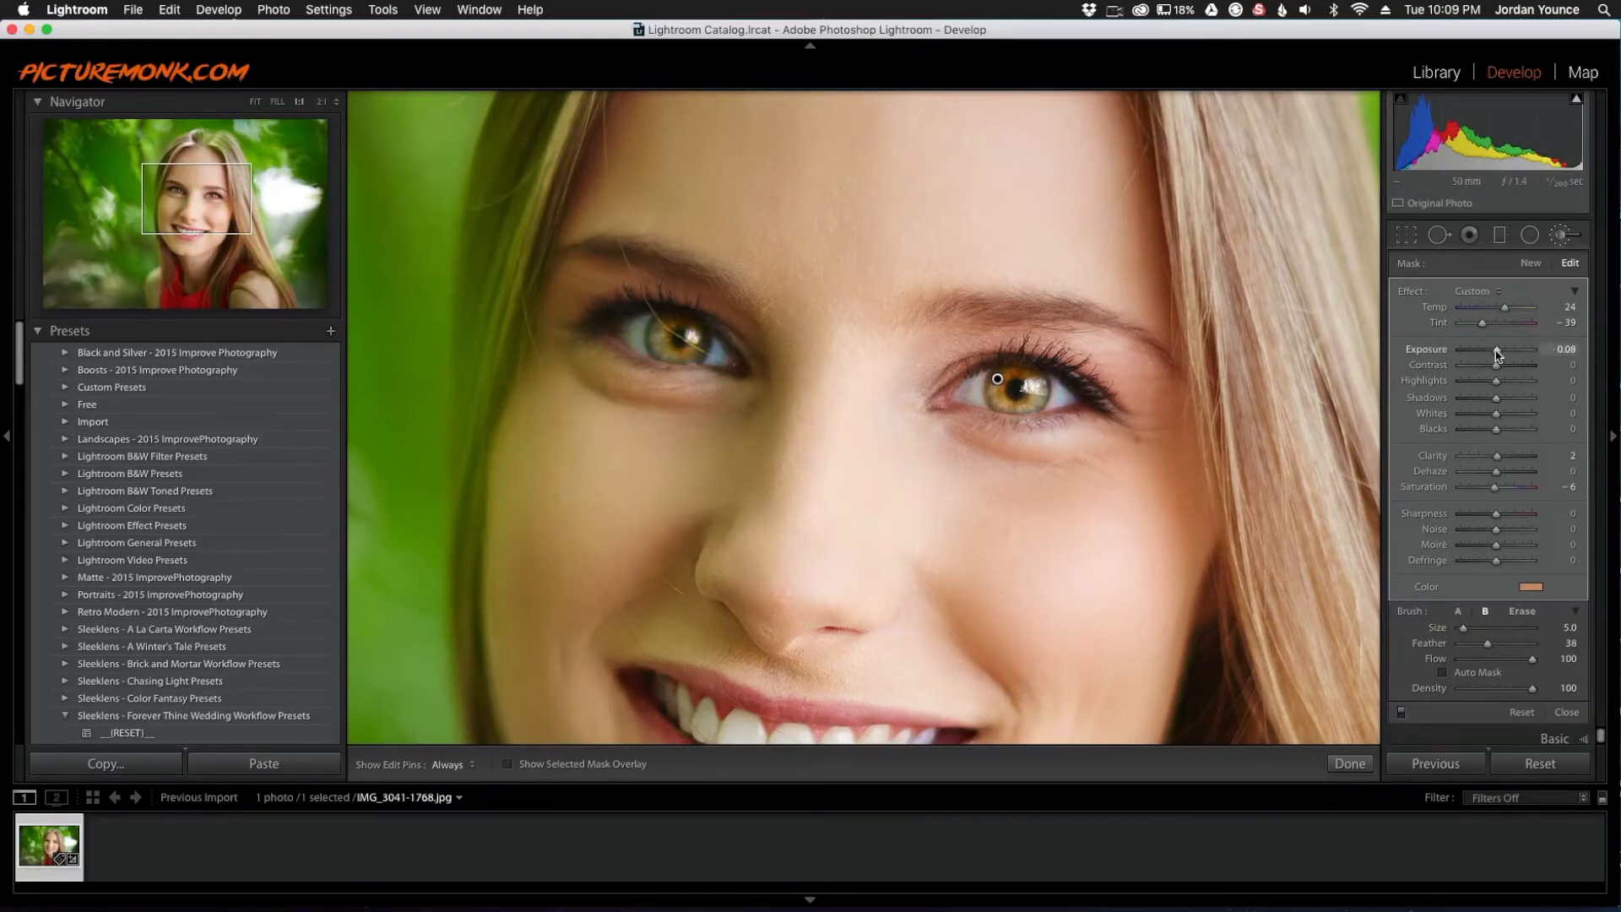
{"action": "left_click_drag", "start_coordinate": [1496, 349], "coordinate": [1468, 349]}
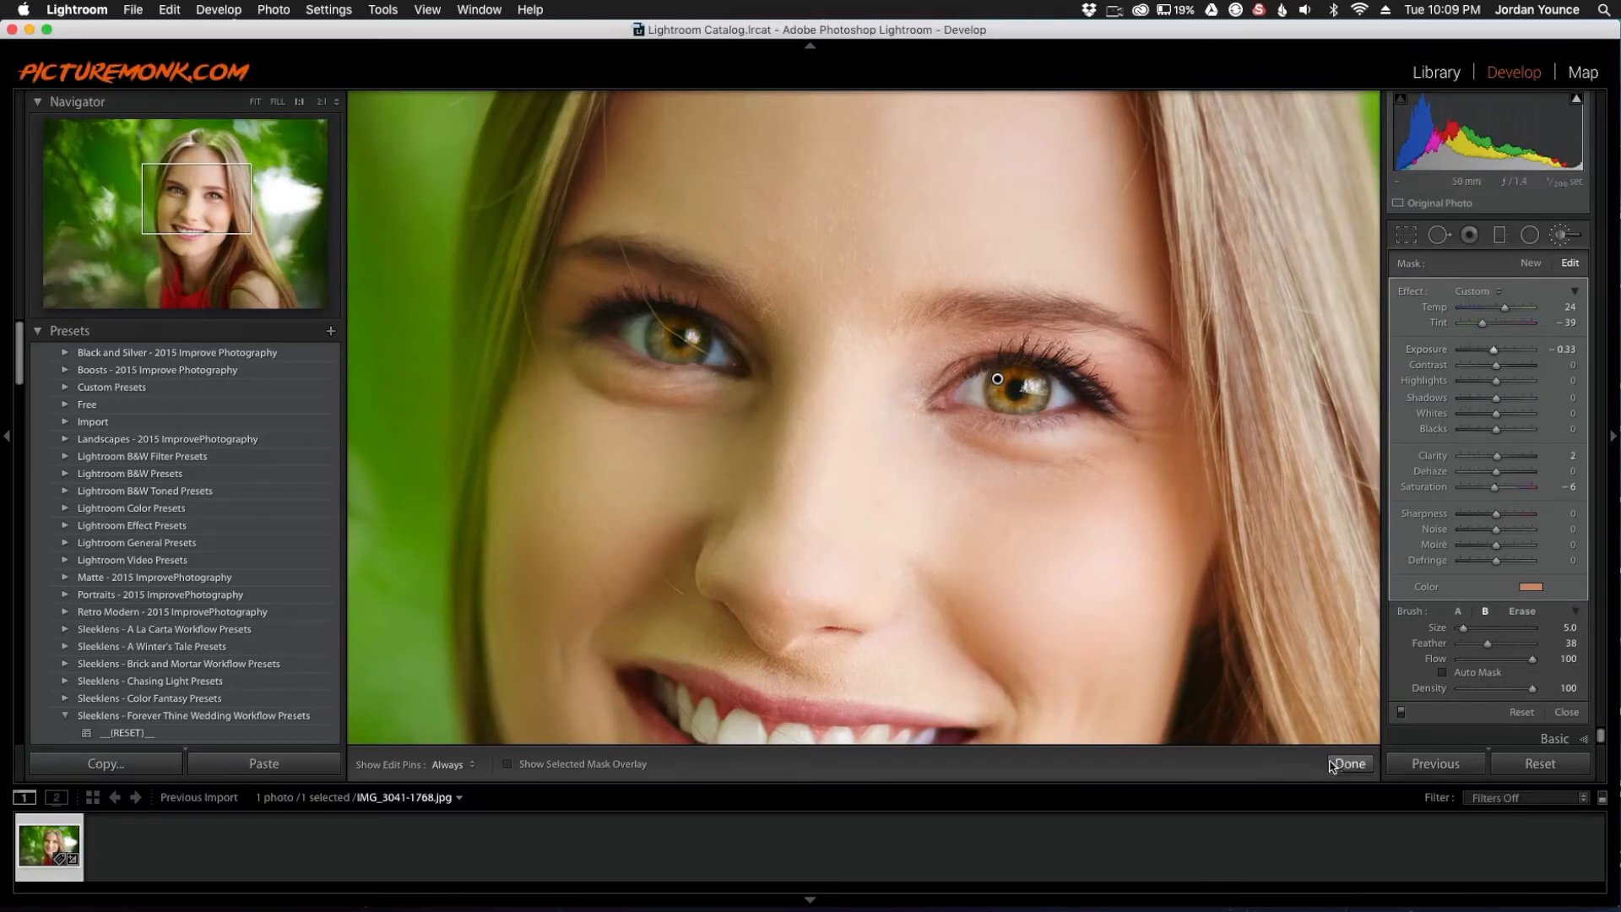
Finish the brush edit and show the Before & After comparison view
{"action": "left_click", "coordinate": [1348, 764]}
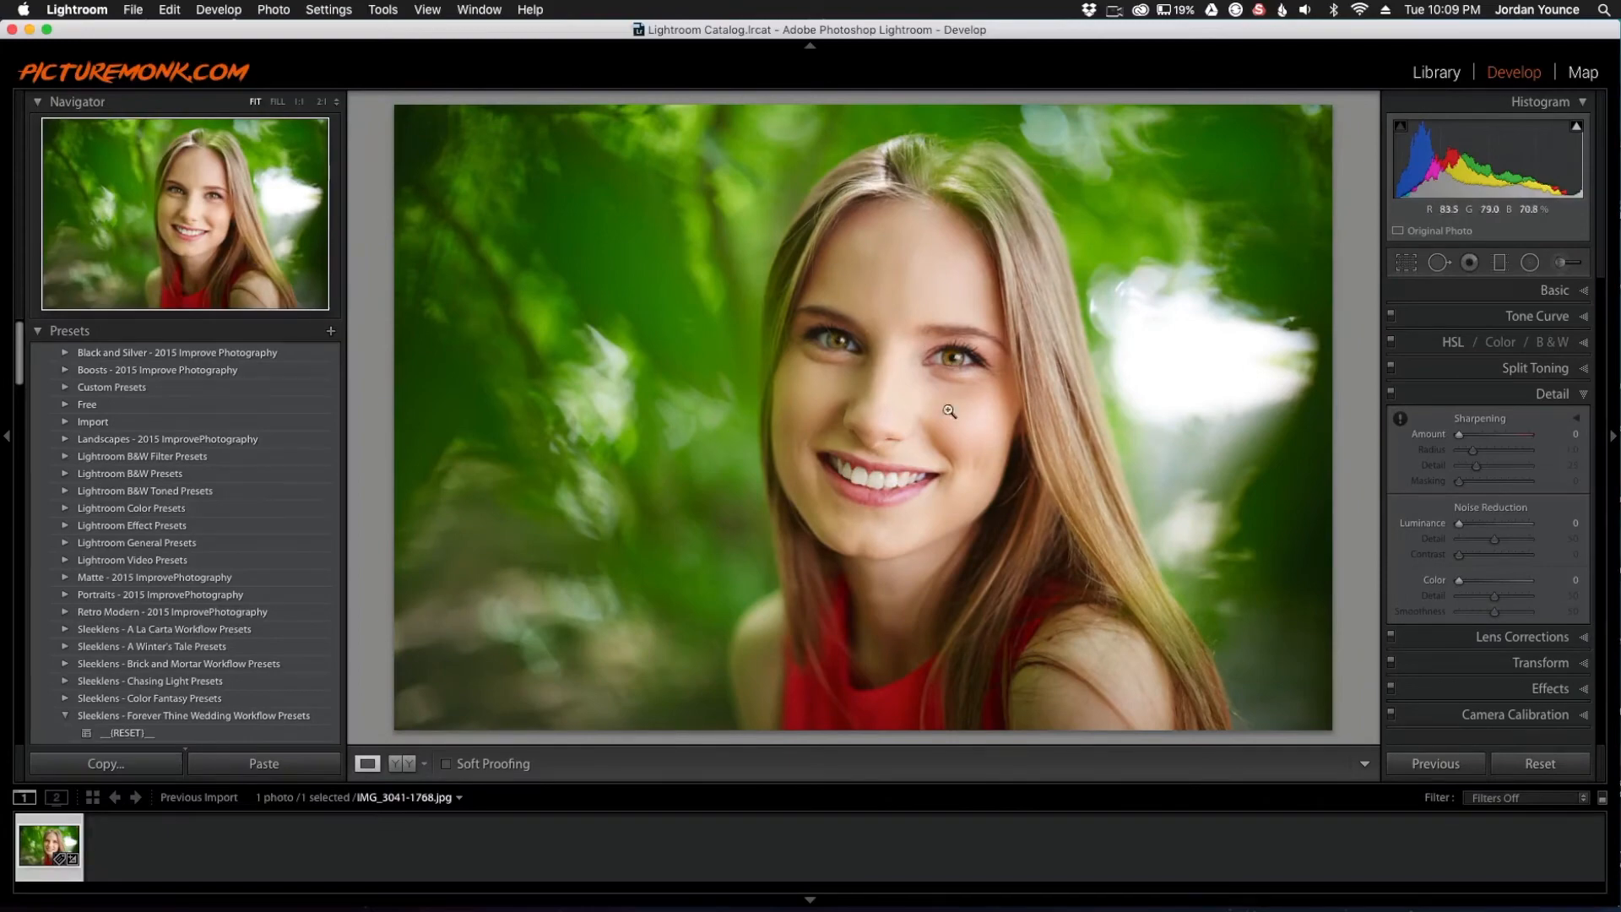
{"action": "left_click", "coordinate": [367, 763]}
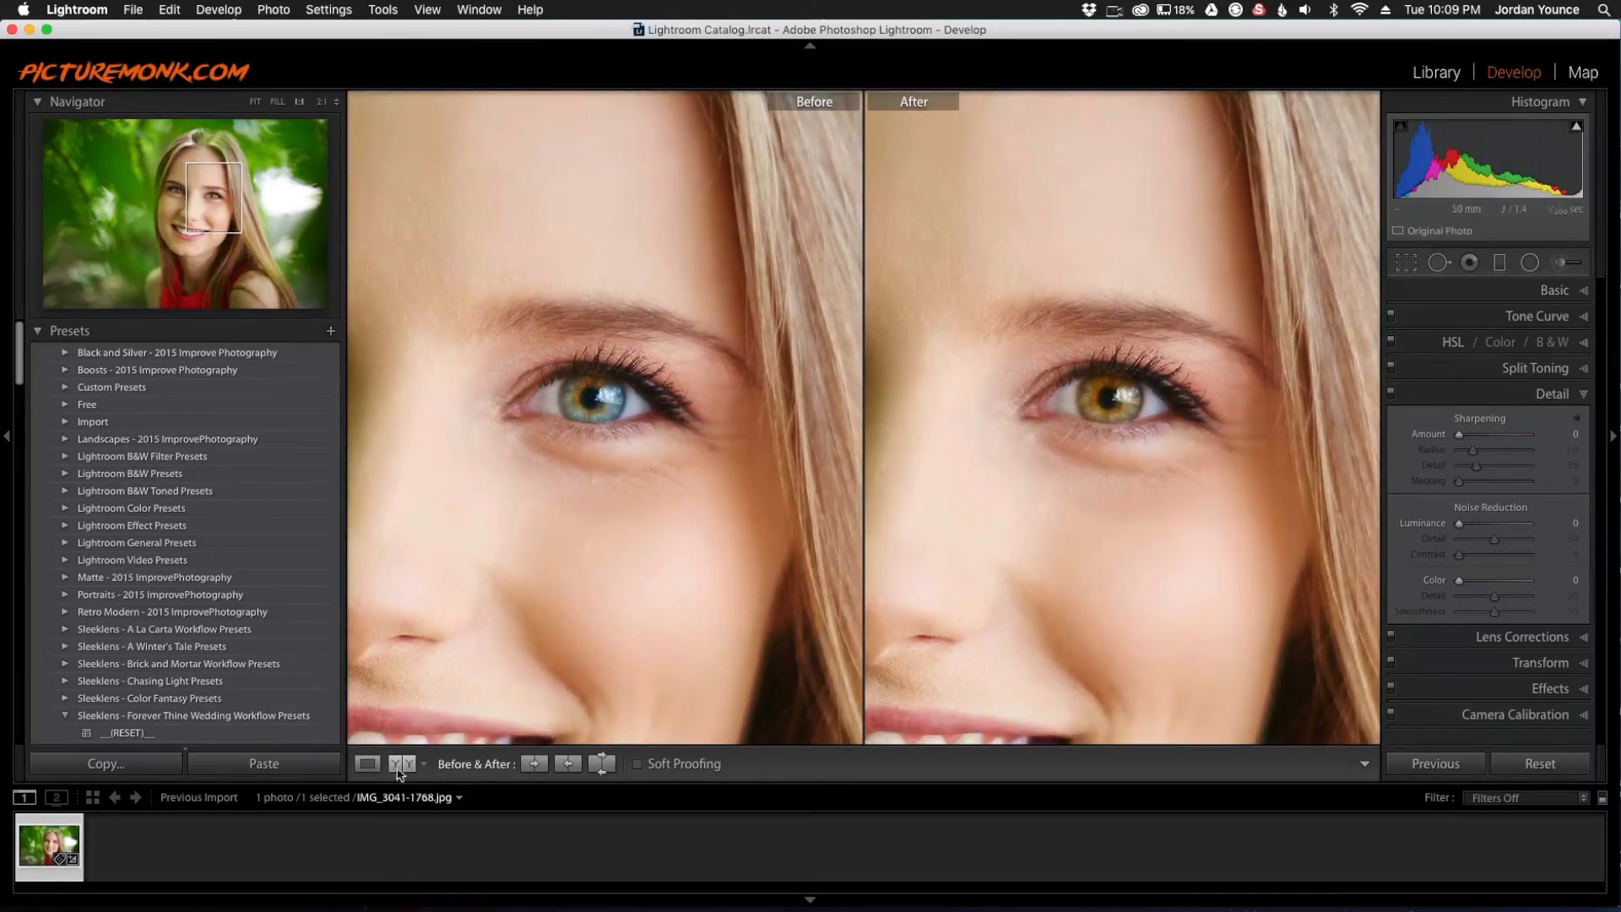
{"action": "mouse_move", "coordinate": [1099, 405]}
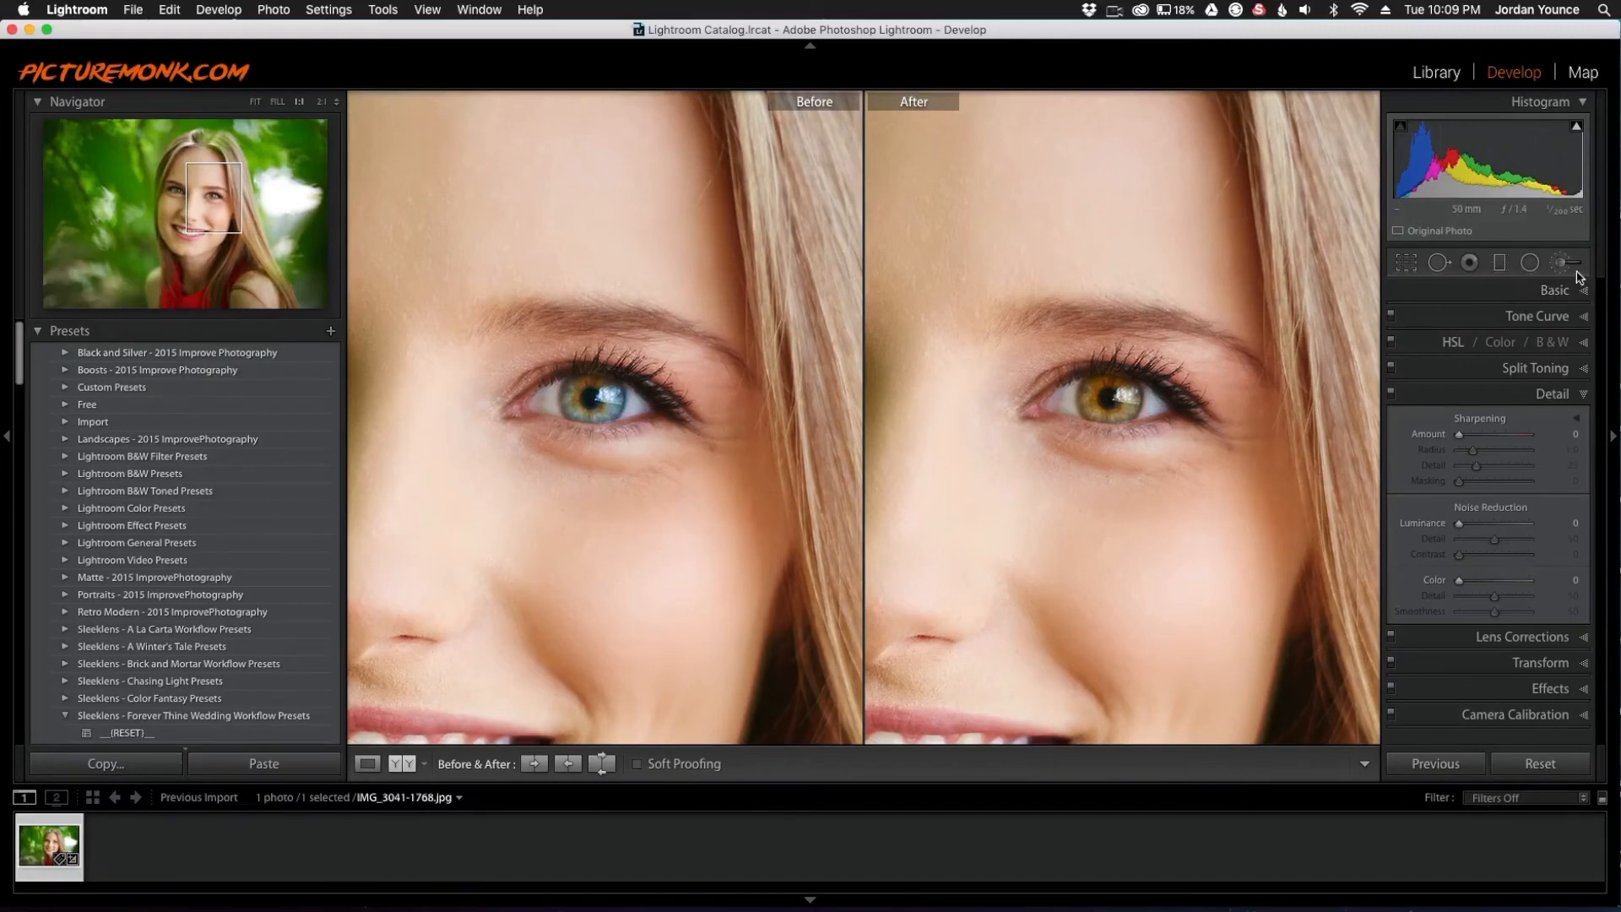
Reselect the existing iris brush pin and change its colour tint to saturated blue
{"action": "left_click", "coordinate": [1565, 262]}
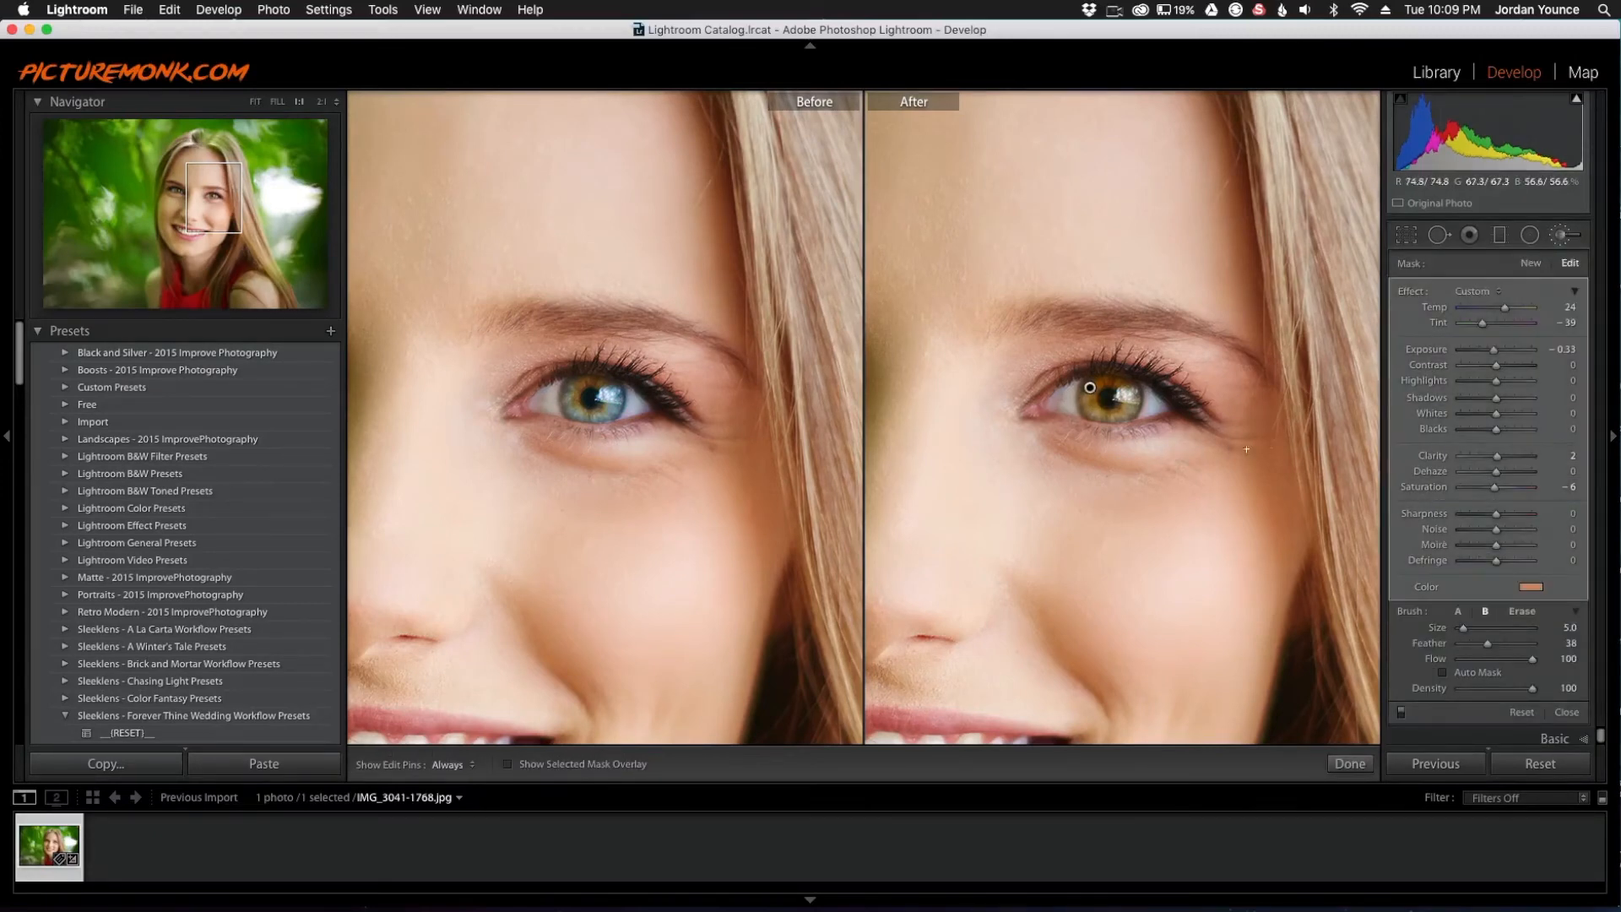
{"action": "left_click", "coordinate": [1540, 586]}
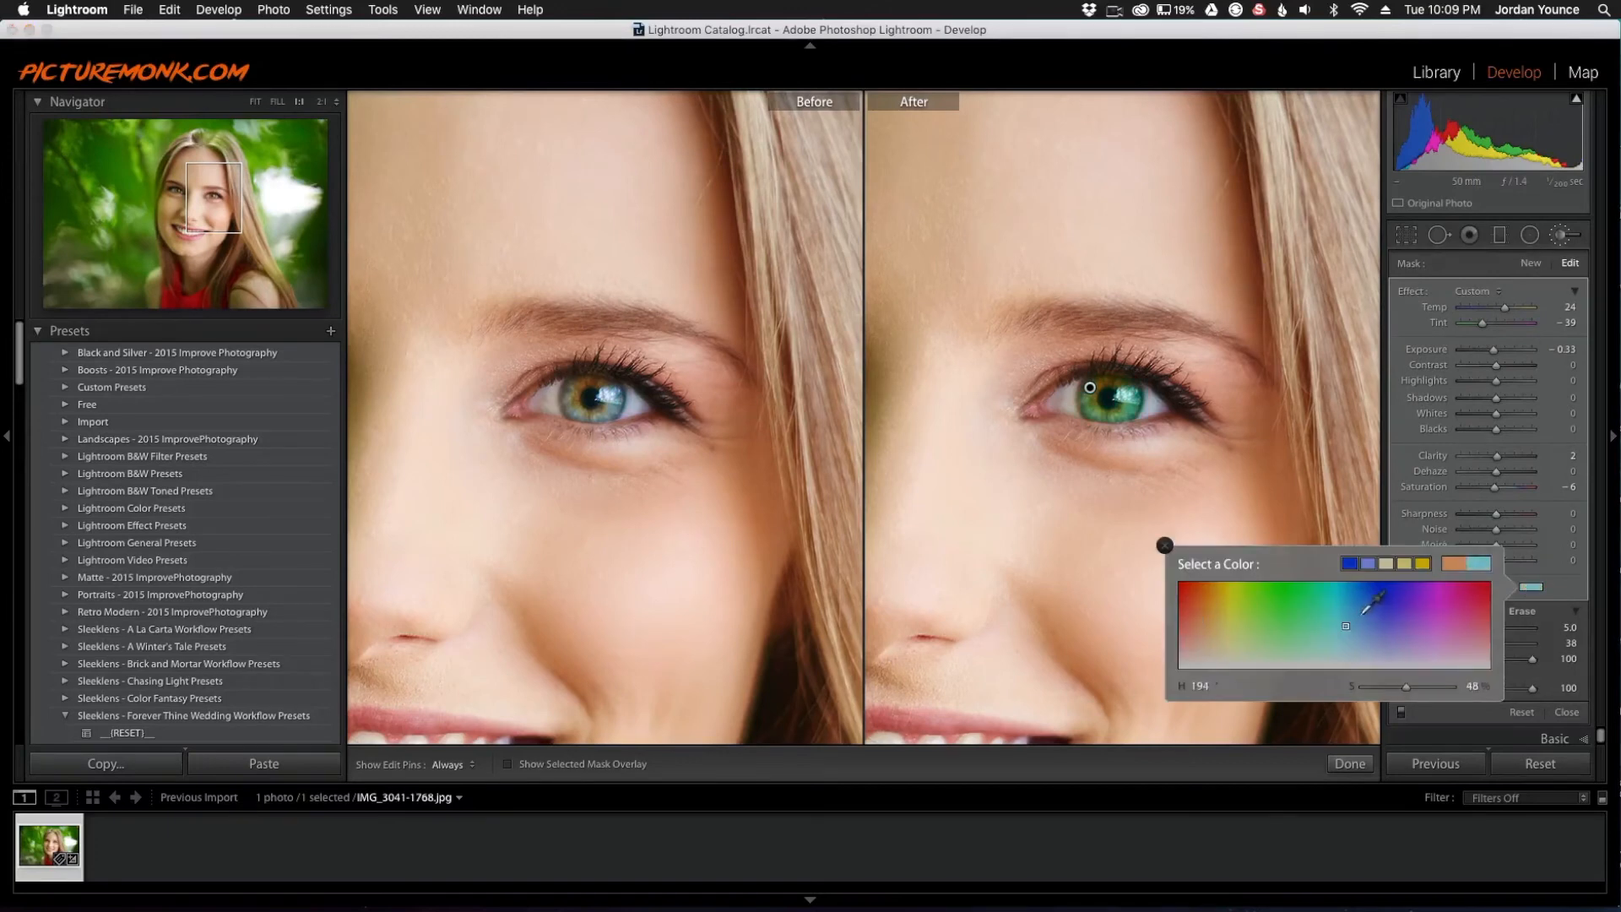
{"action": "left_click", "coordinate": [1478, 586]}
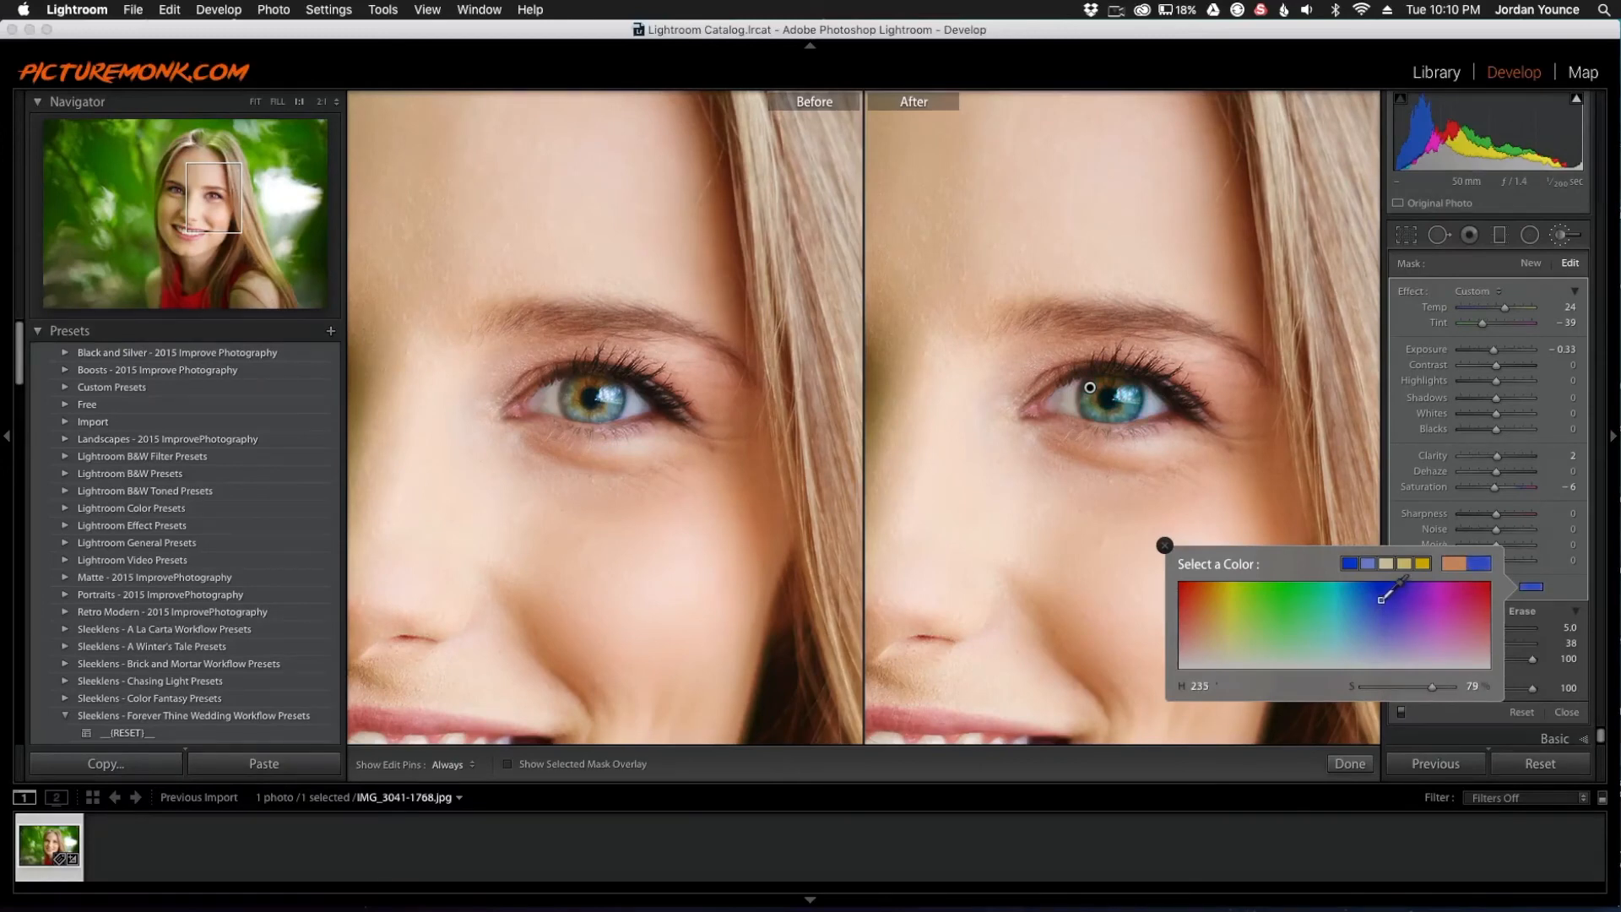
{"action": "left_click_drag", "start_coordinate": [1394, 593], "coordinate": [1380, 593]}
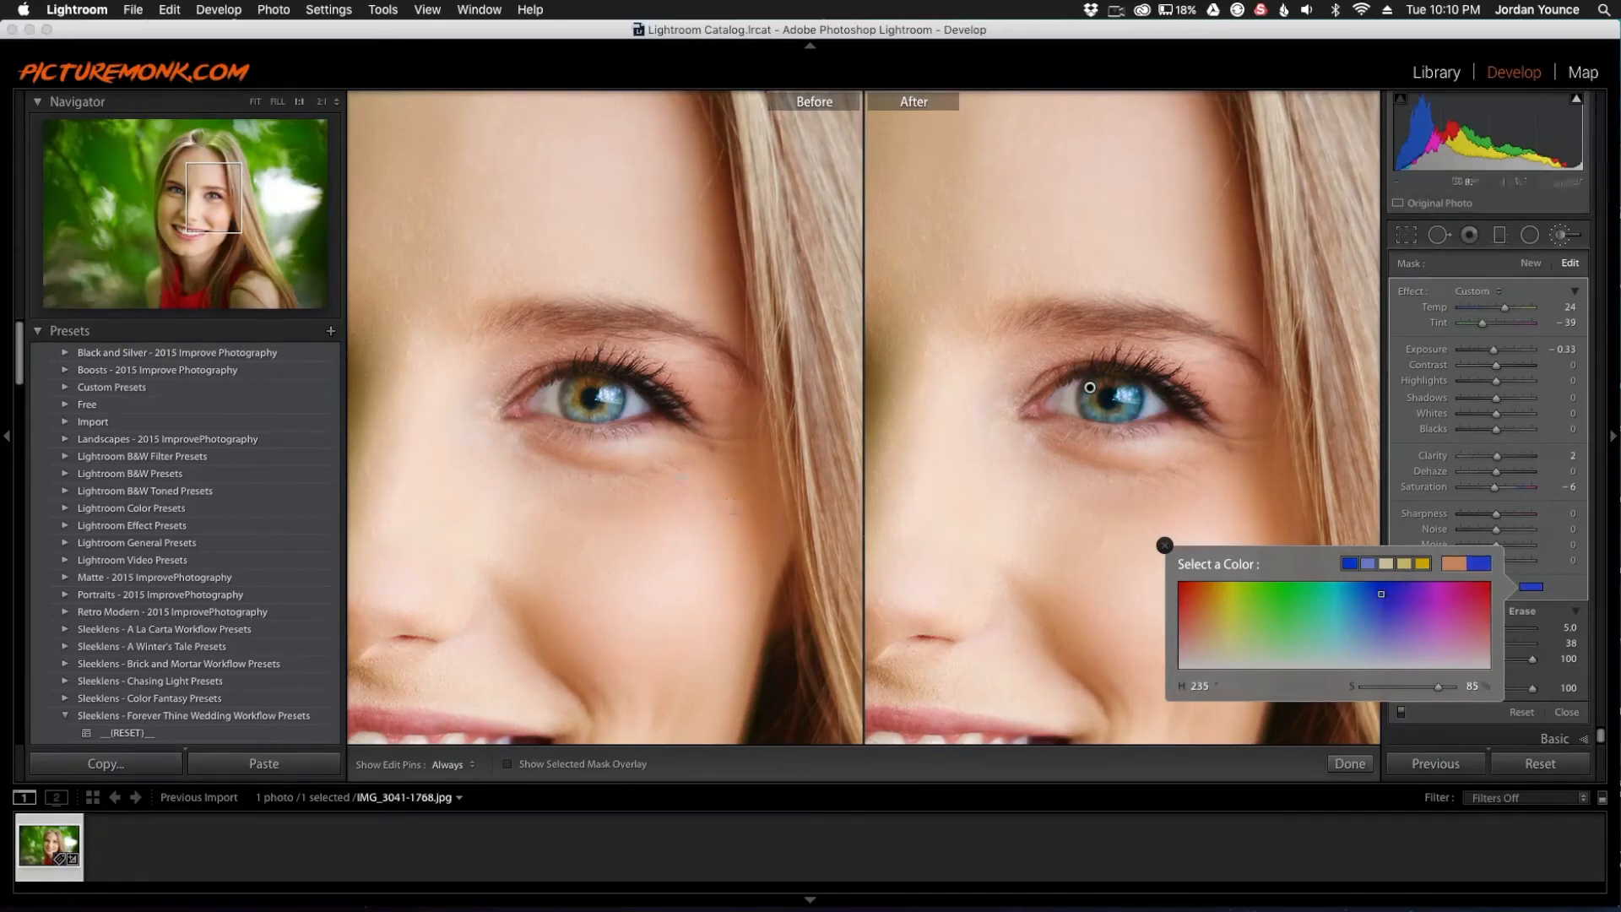